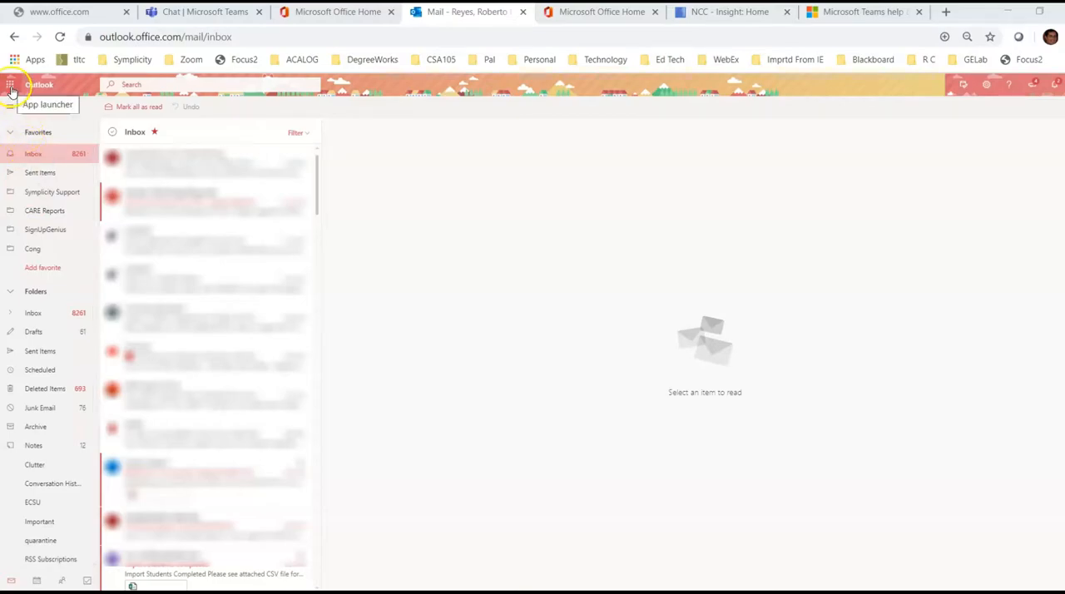
Step: Close the Outlook on the web browser window to return to the desktop
click(14, 83)
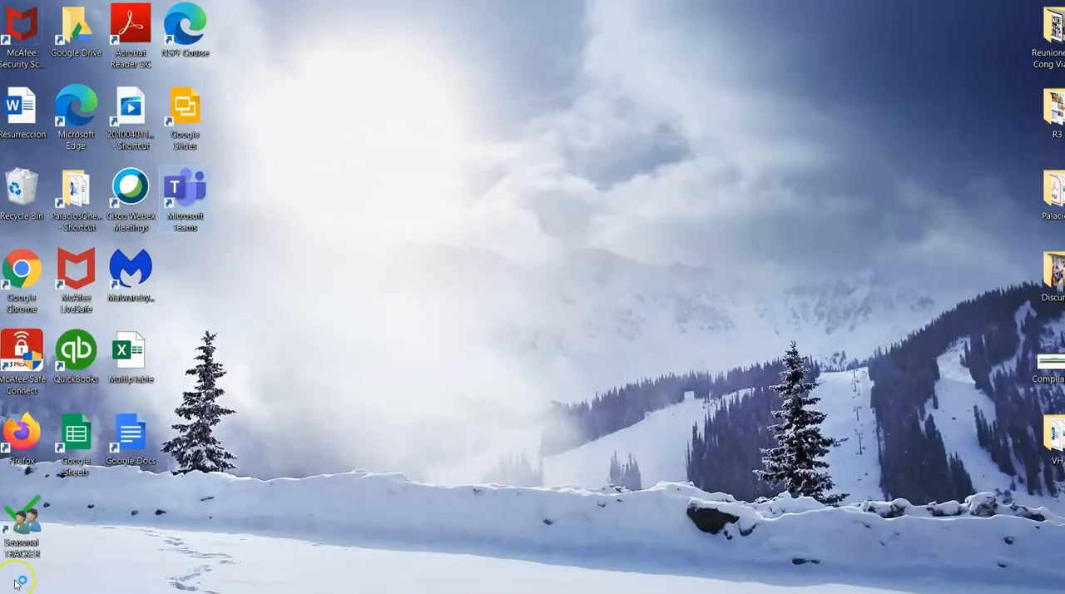
Step: Launch Teams from the desktop into the NK-Title V Steering Committee General channel
double_click(185, 191)
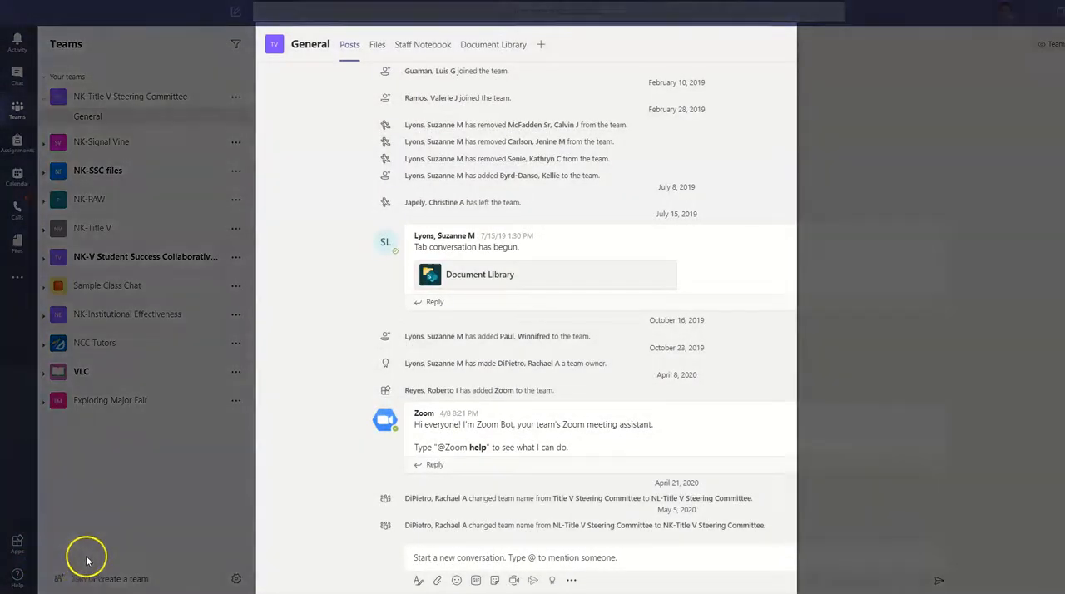
mouse_move(116, 548)
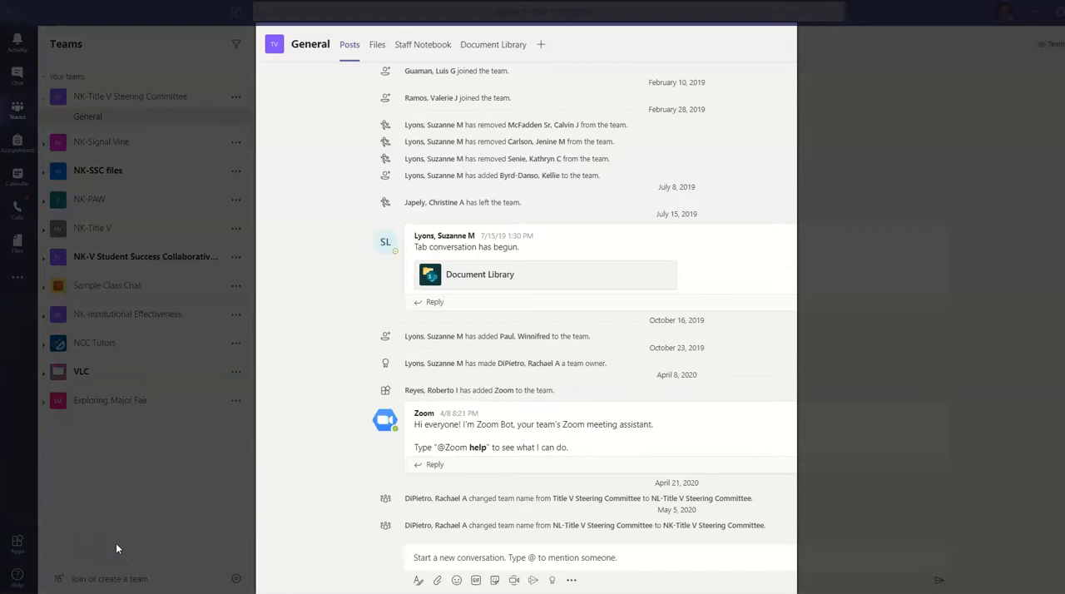
click(408, 558)
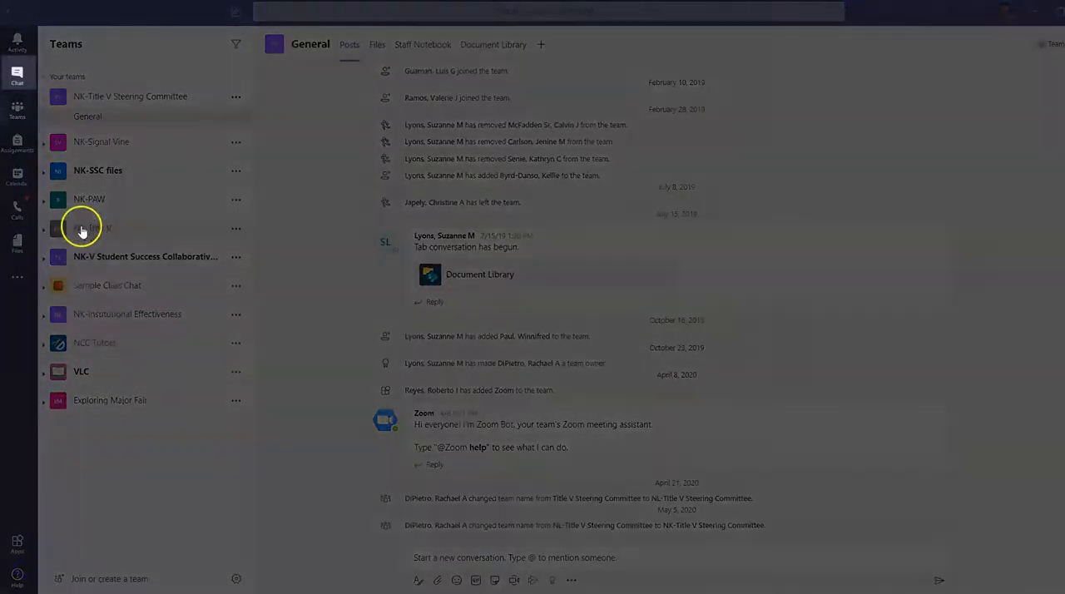
Step: Go to recent chats and start a new empty chat
click(16, 75)
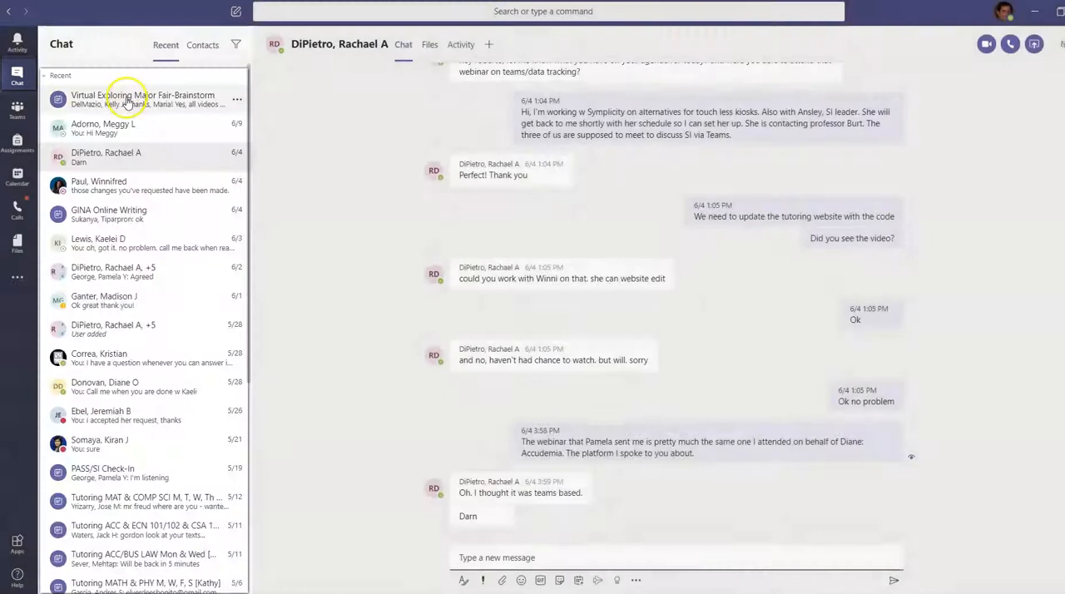
mouse_move(130, 100)
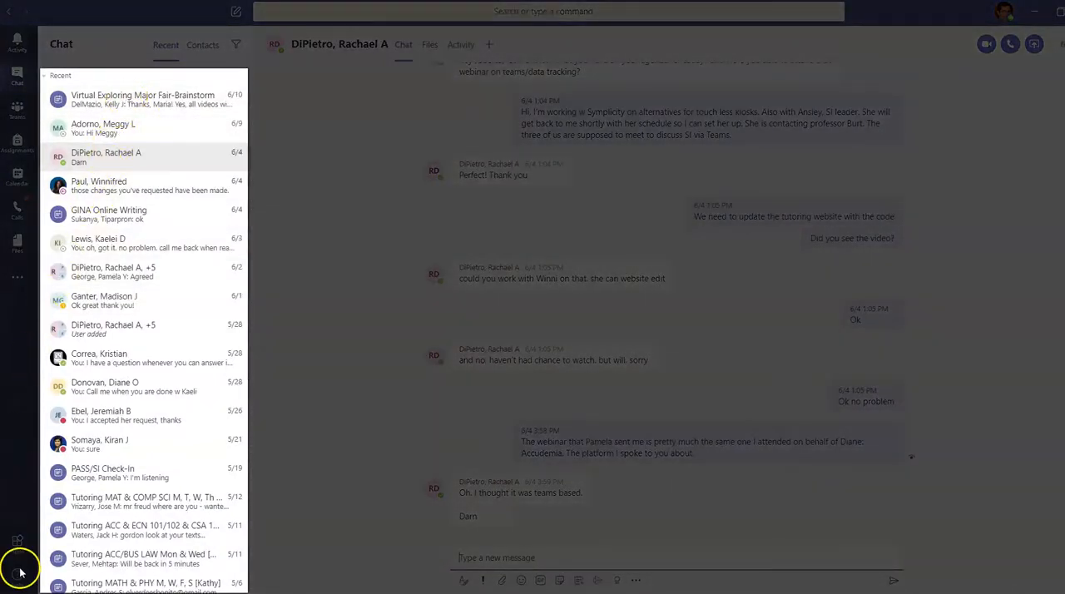
click(17, 114)
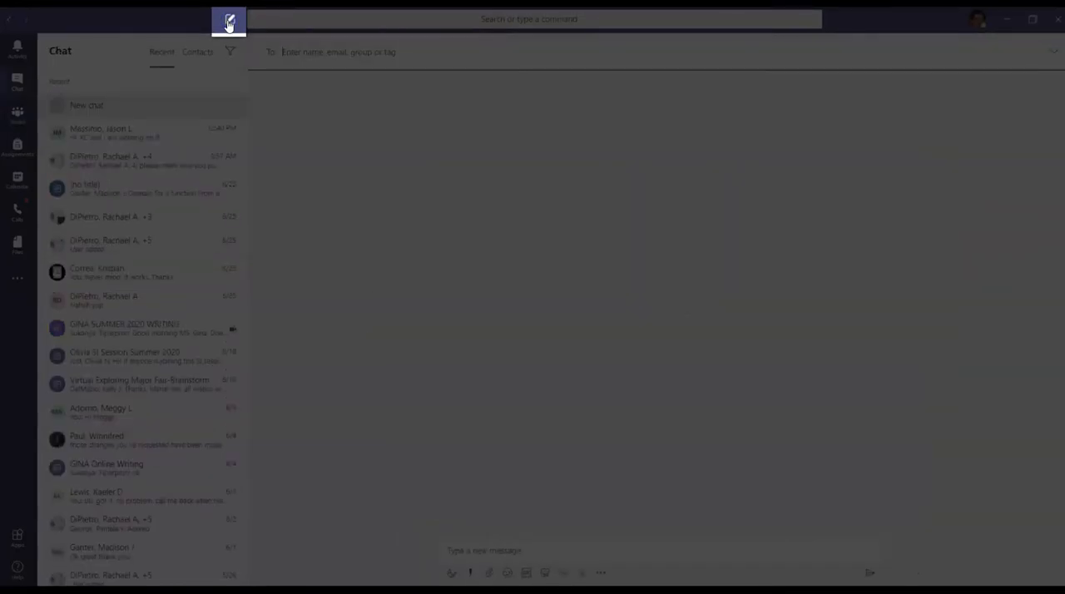
Step: Message KC asking for the status of the End of Semester Report
text(k)
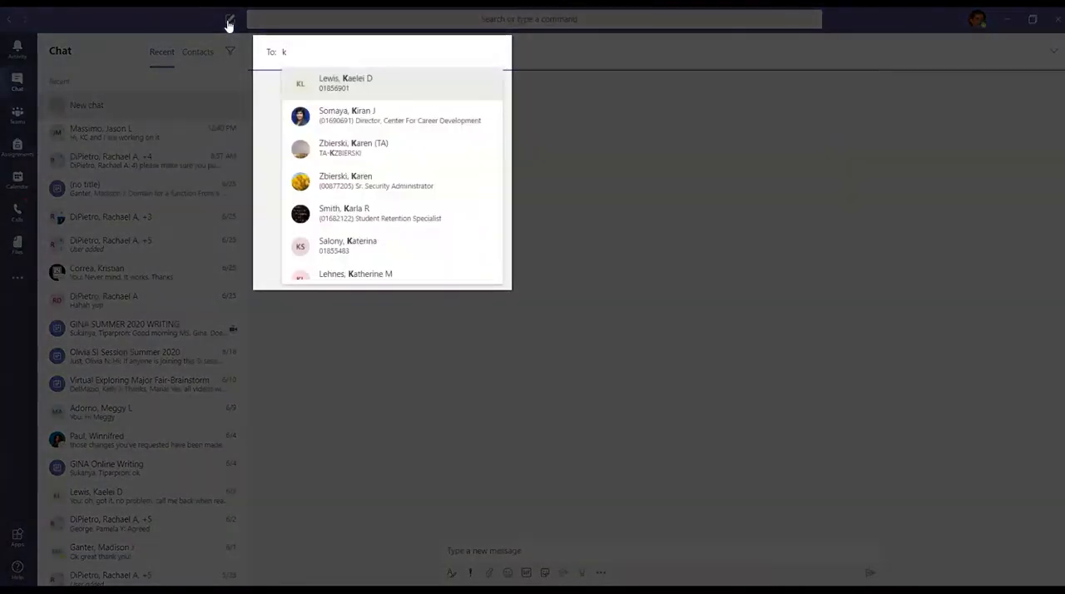
text(athe)
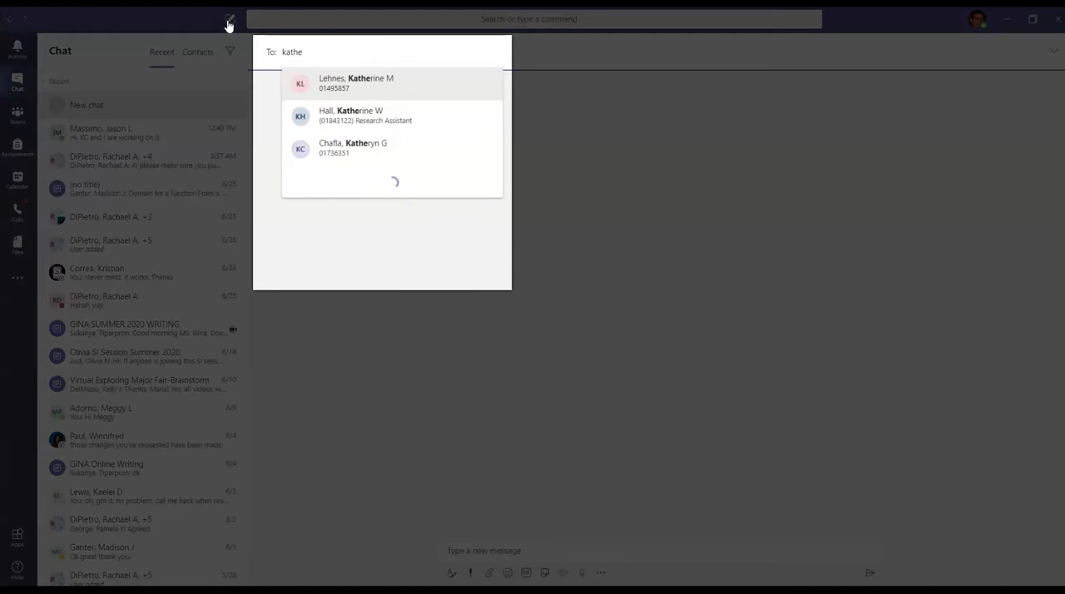
click(364, 115)
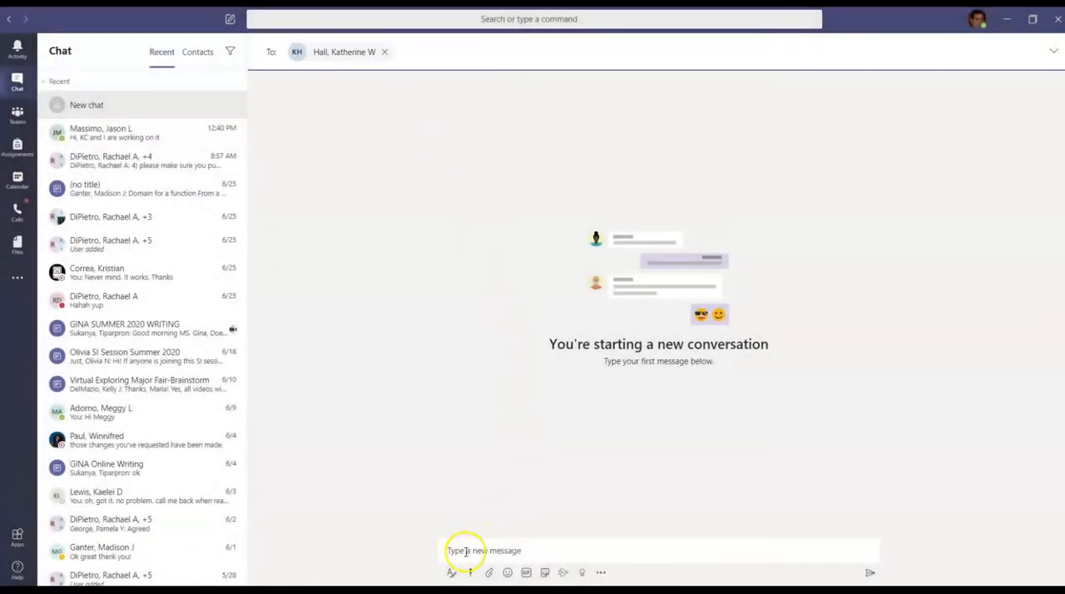
click(483, 550)
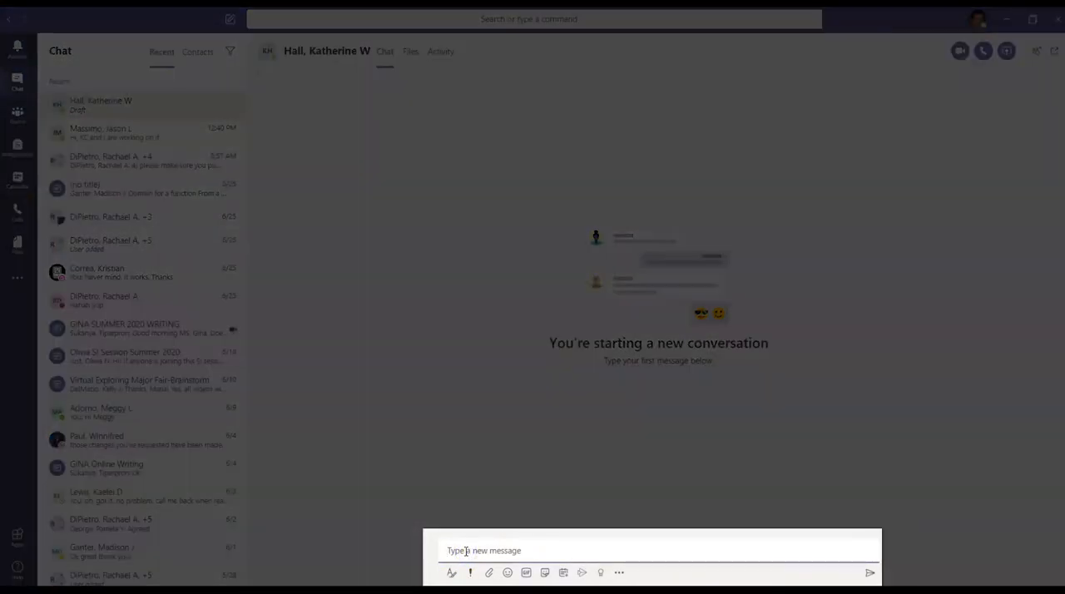
text(Hi KC, what is the status of the End of Sem)
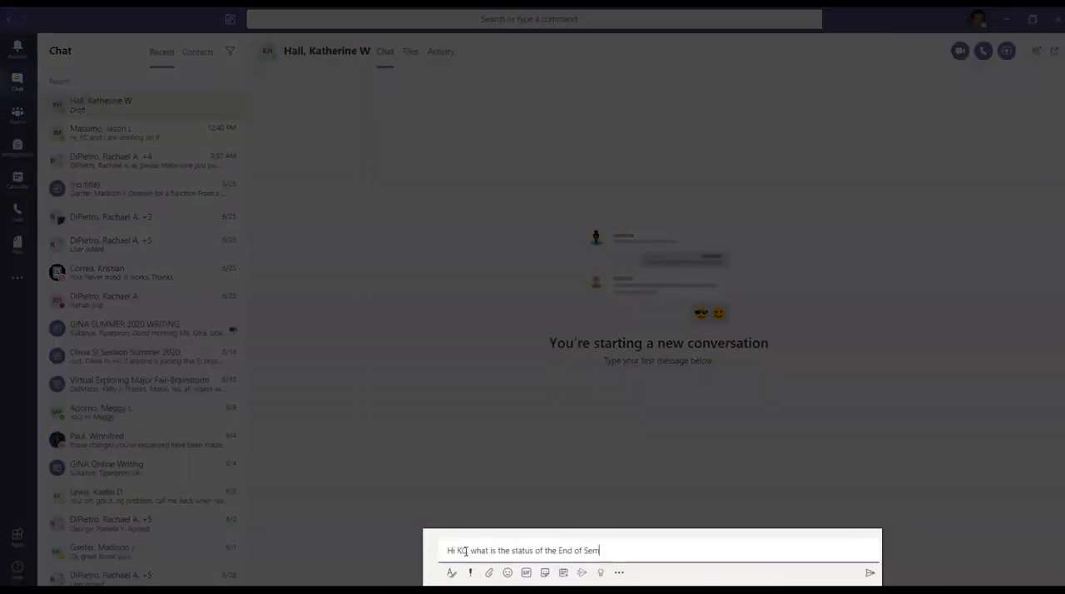
click(869, 573)
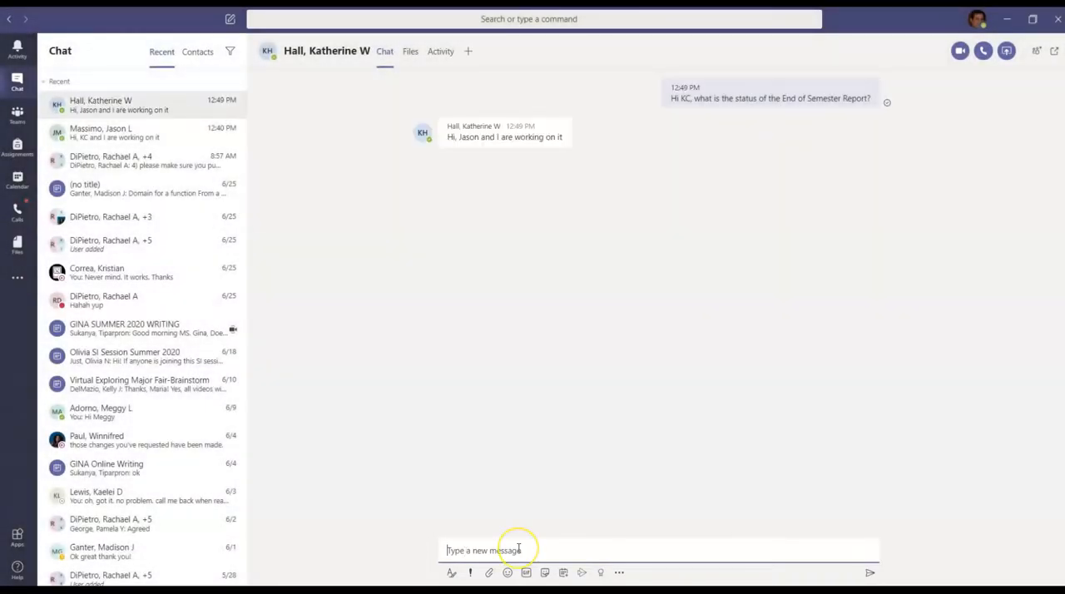
Step: Reply 'Great' and announce that Jason is being added to the chat
text(Great)
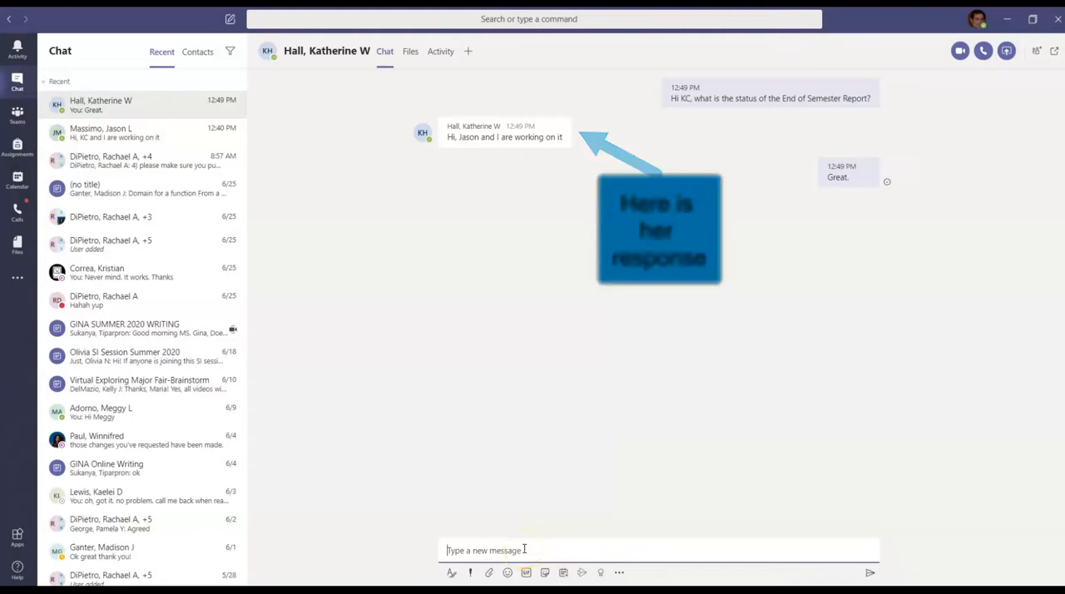
text(I am going to add Jason to this chat)
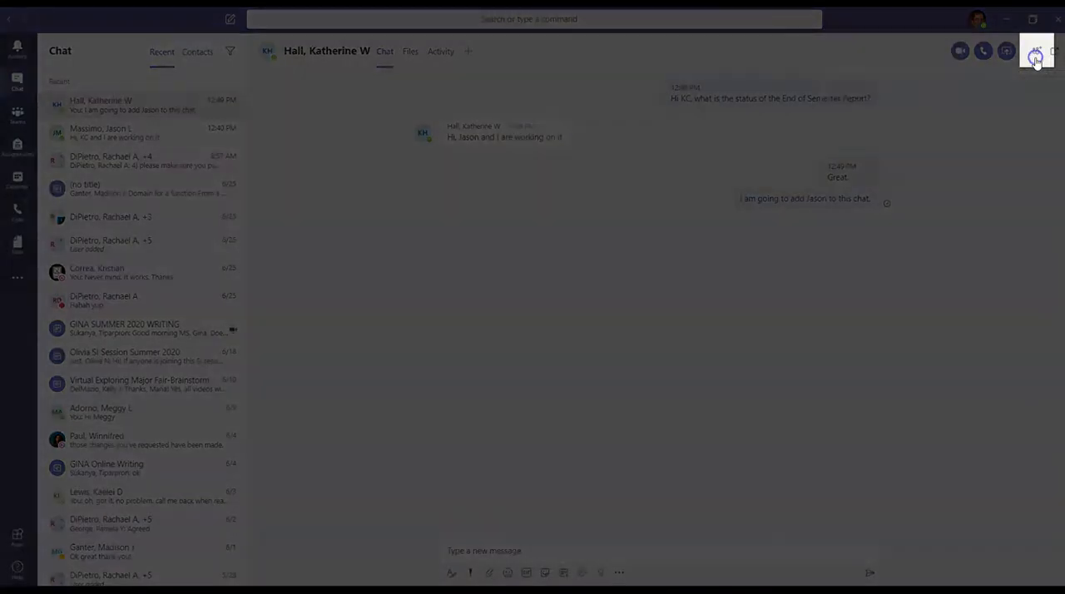
Step: Add Jason to the chat, turning it into a group conversation
click(1037, 50)
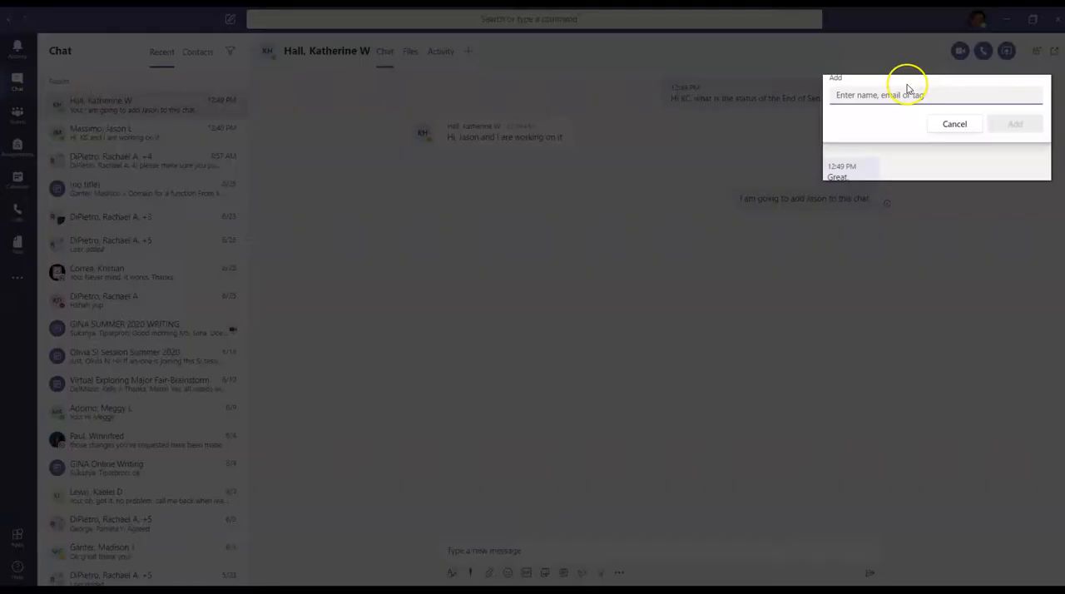
text(Jaso)
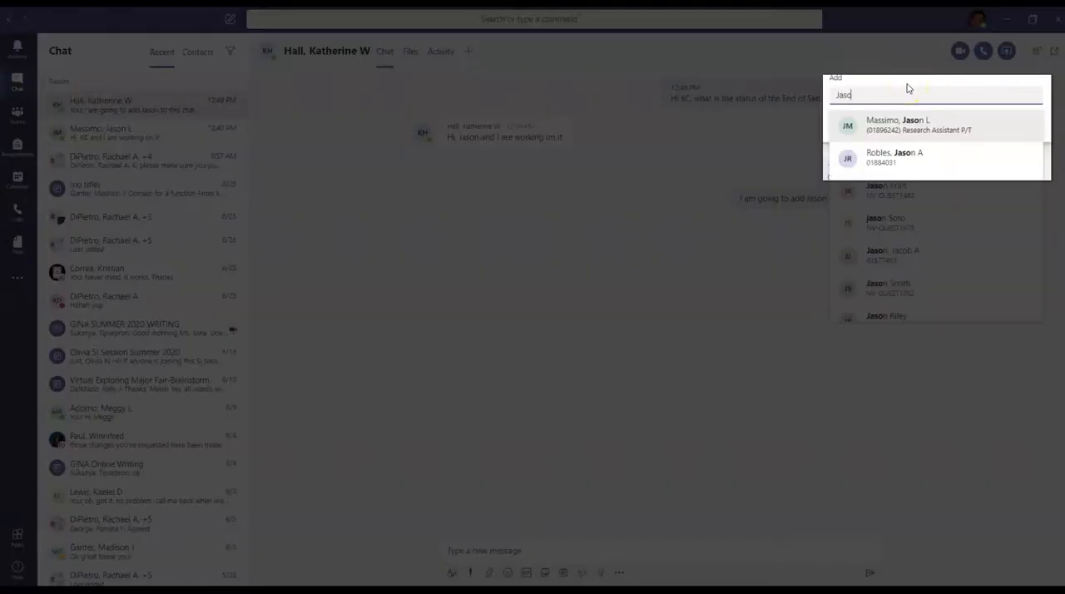
click(899, 125)
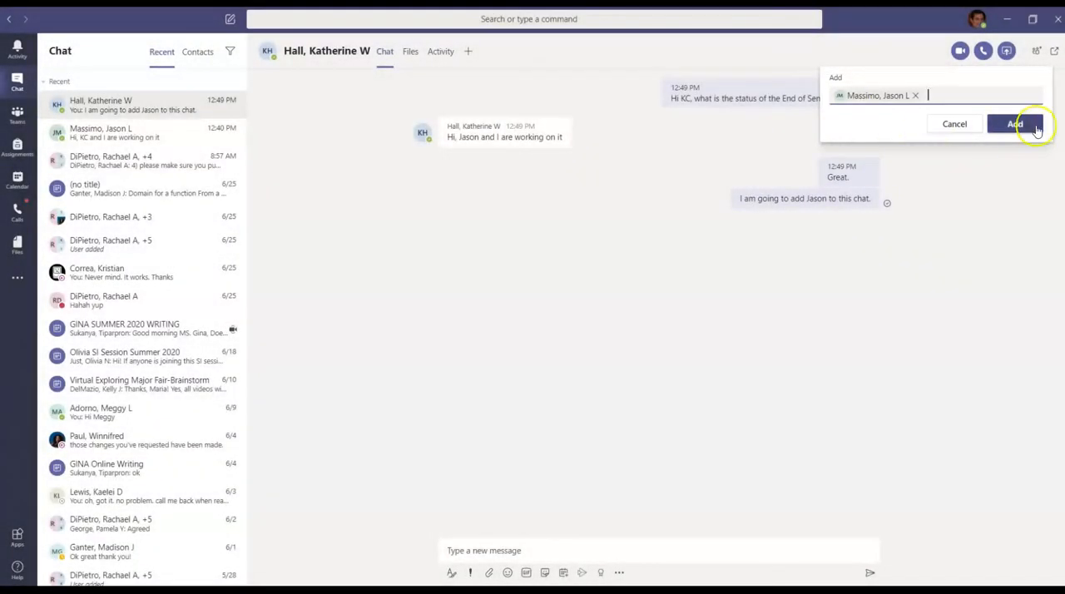
click(1016, 124)
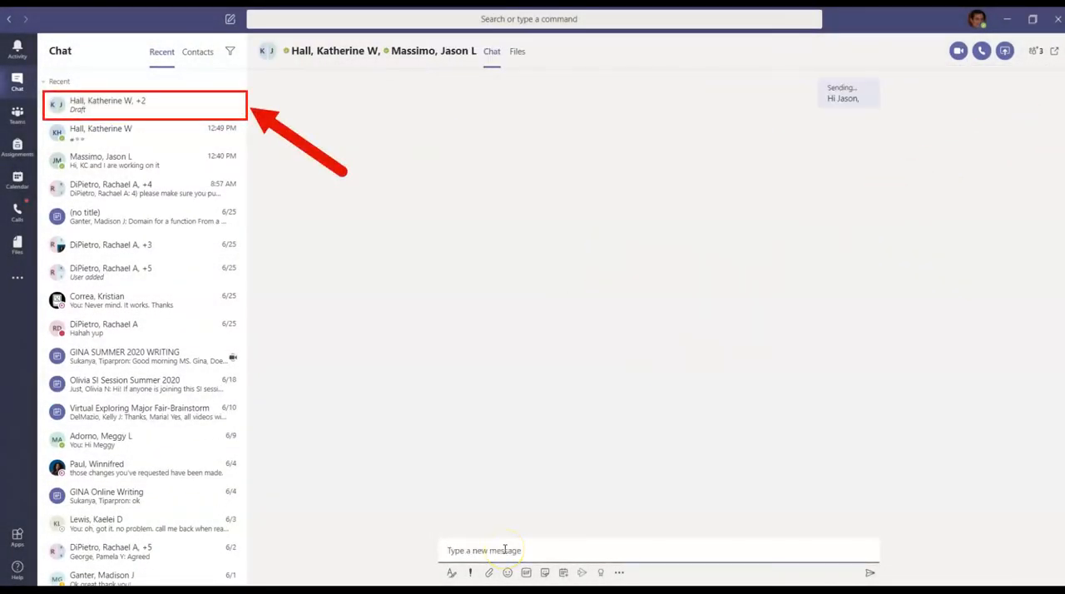
Step: Send the group a message proposing a video conference with KC and Jason
text(KC and)
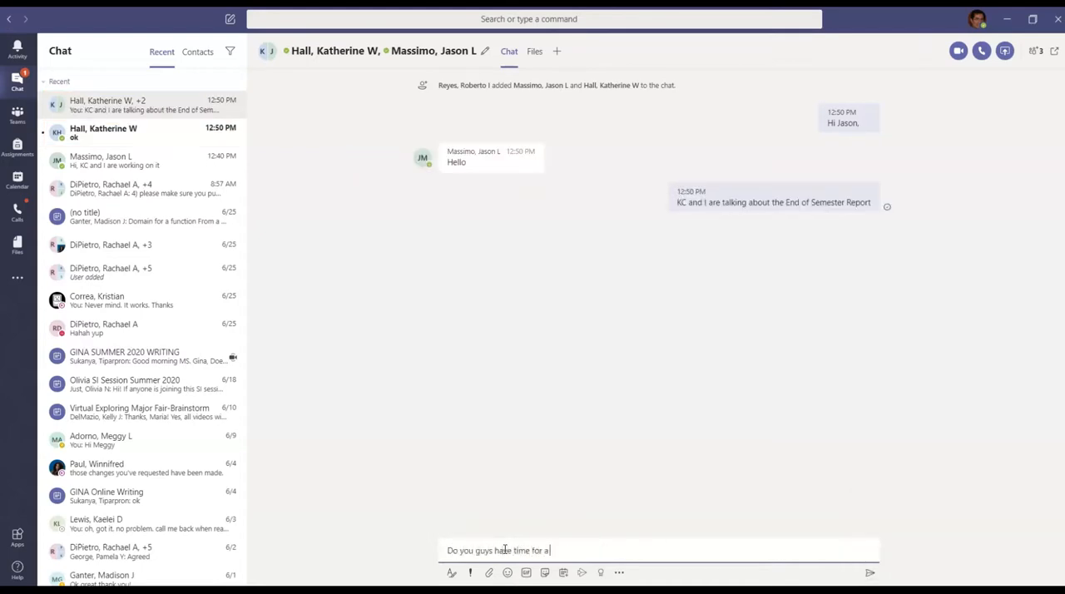
key(enter)
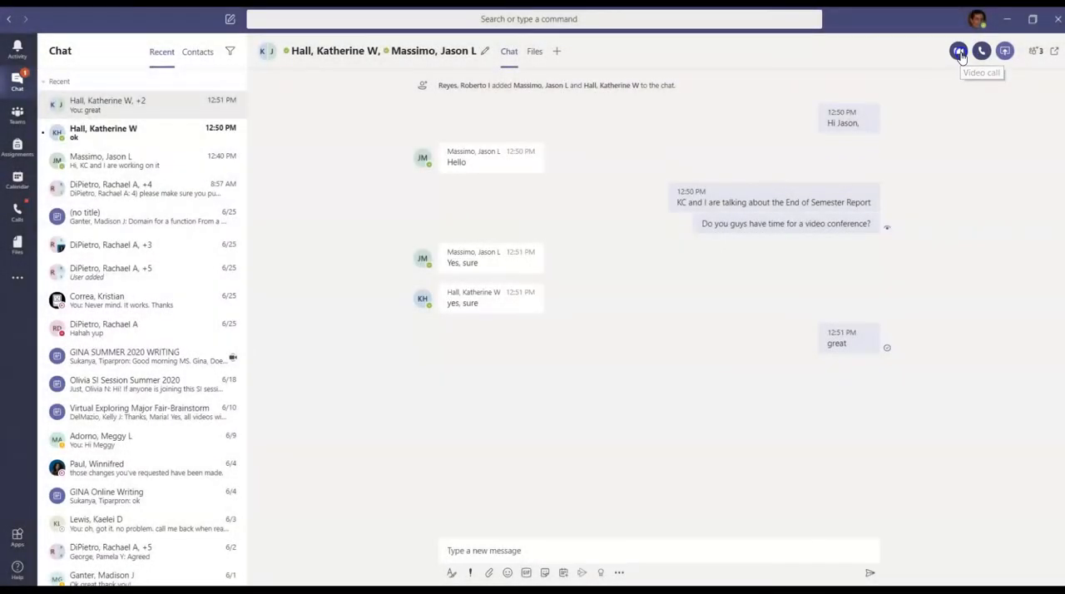
mouse_move(959, 50)
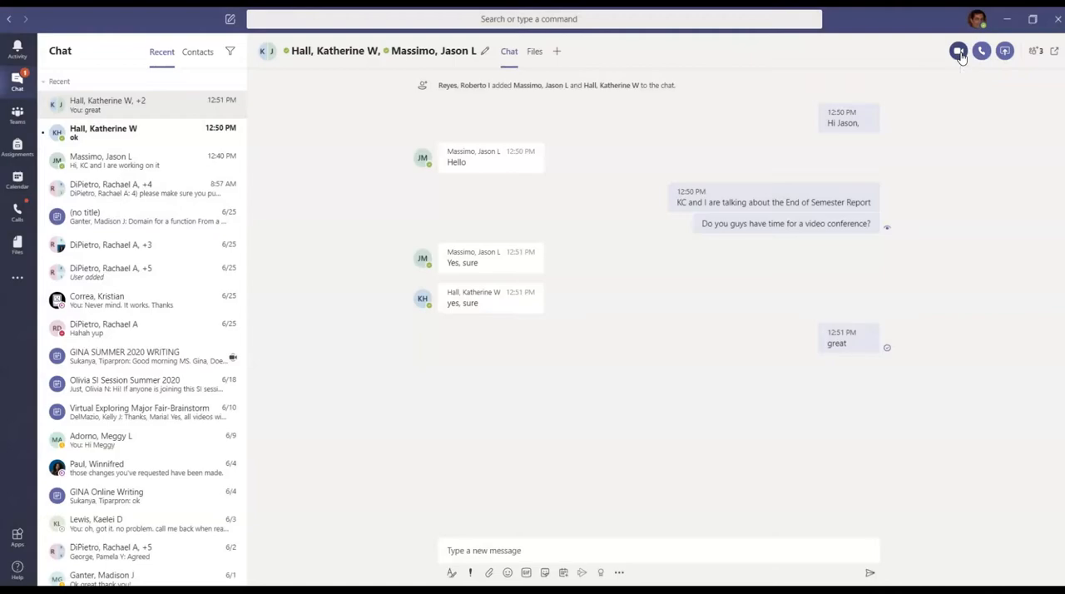
Step: Start a video call with the group and show the participants panel
click(981, 50)
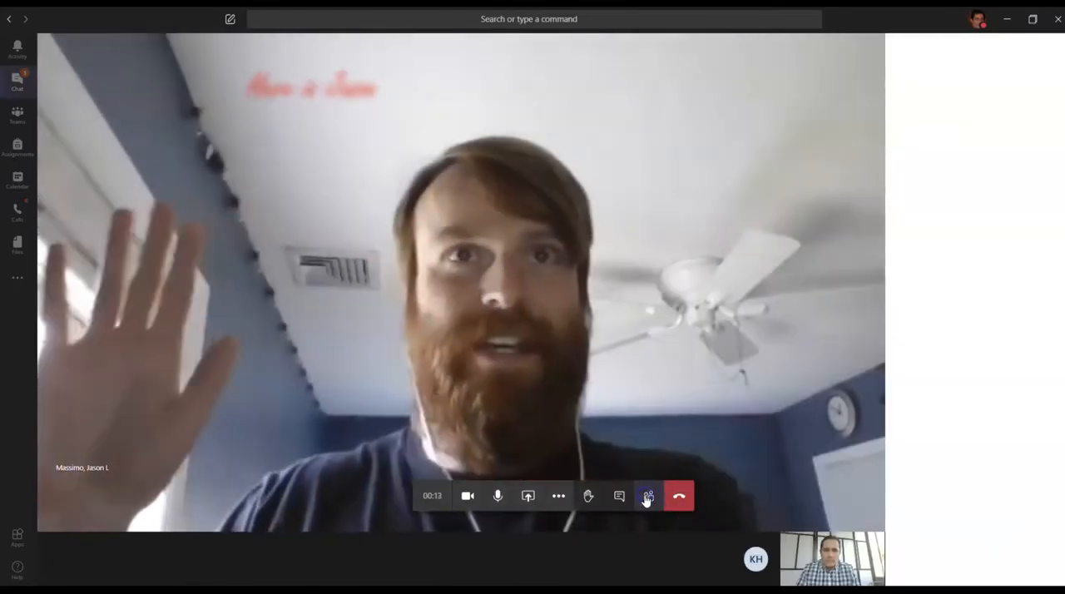
click(647, 496)
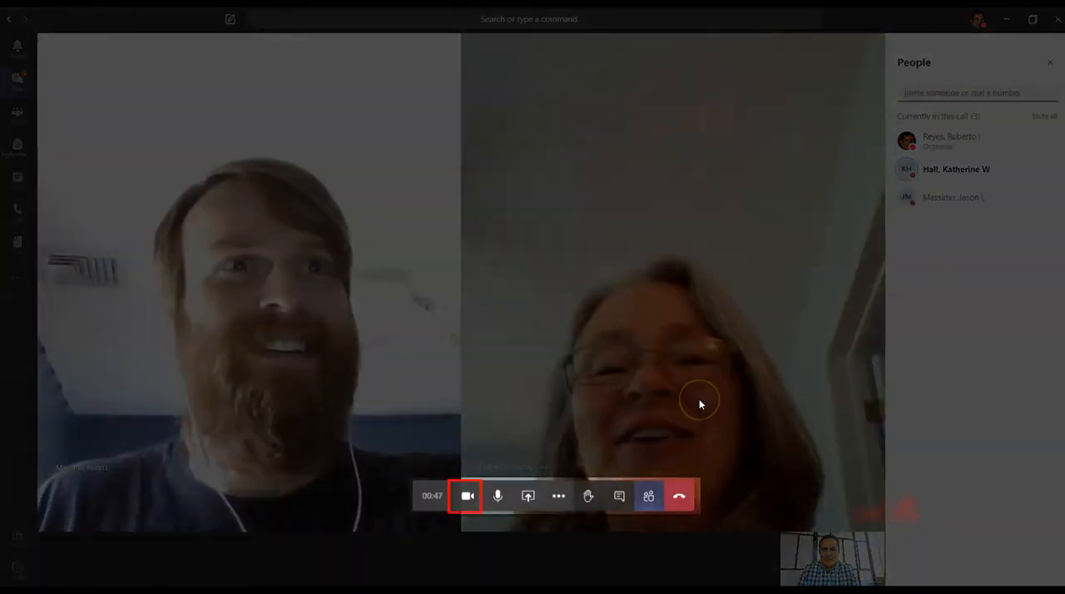
click(498, 496)
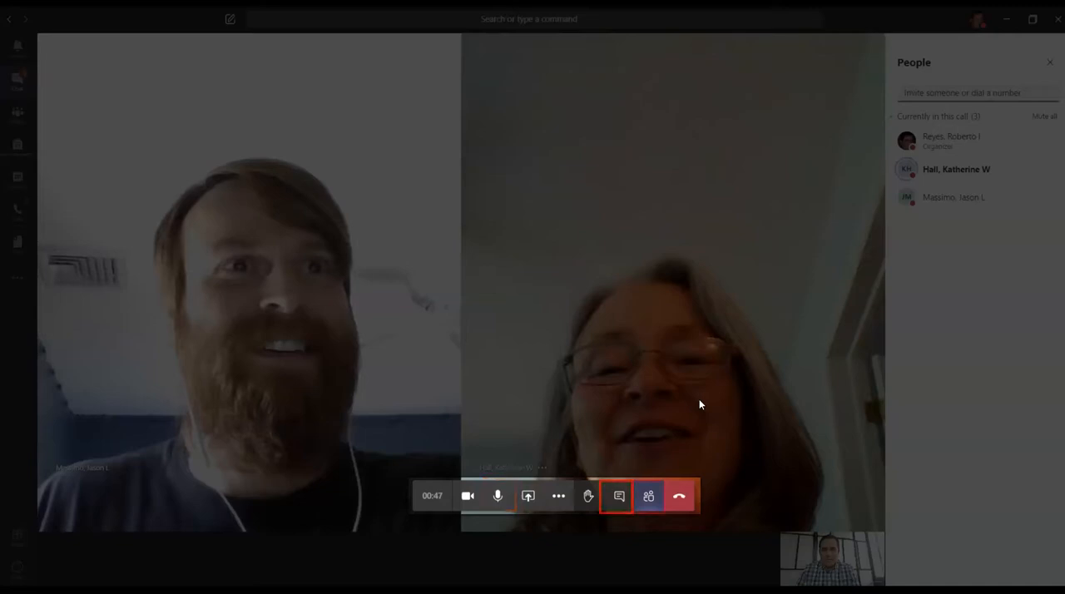
click(649, 496)
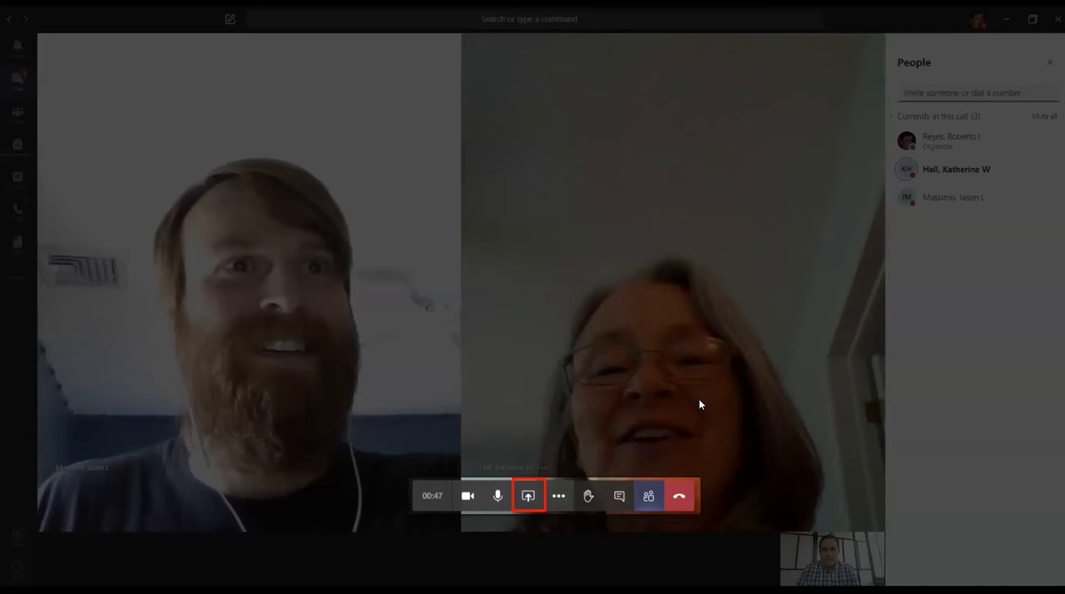
Step: Share the screen showing the Course Search web page, then stop presenting
click(528, 496)
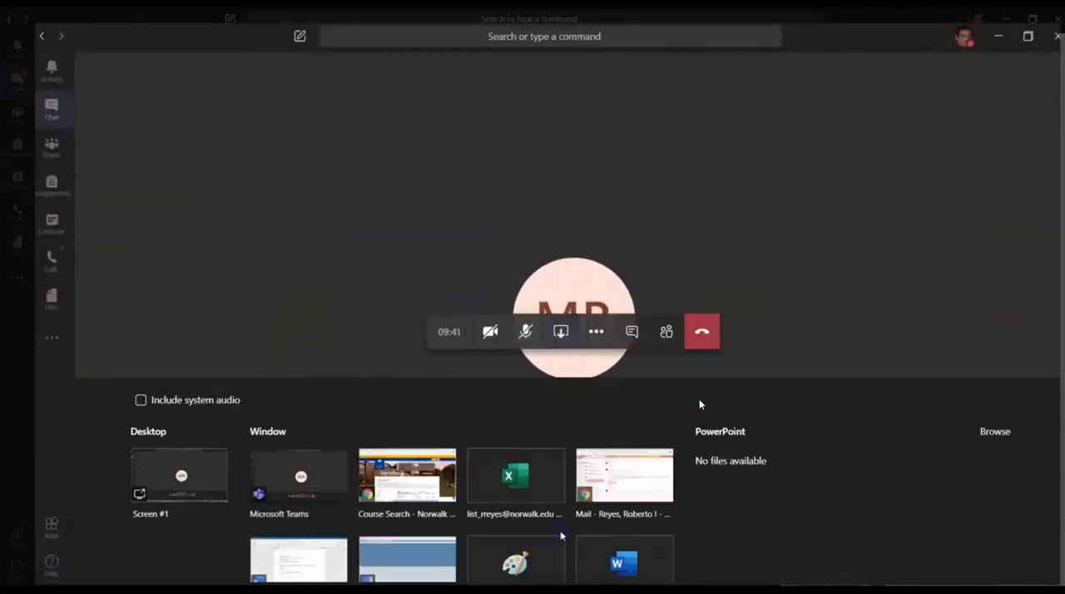
mouse_move(360, 407)
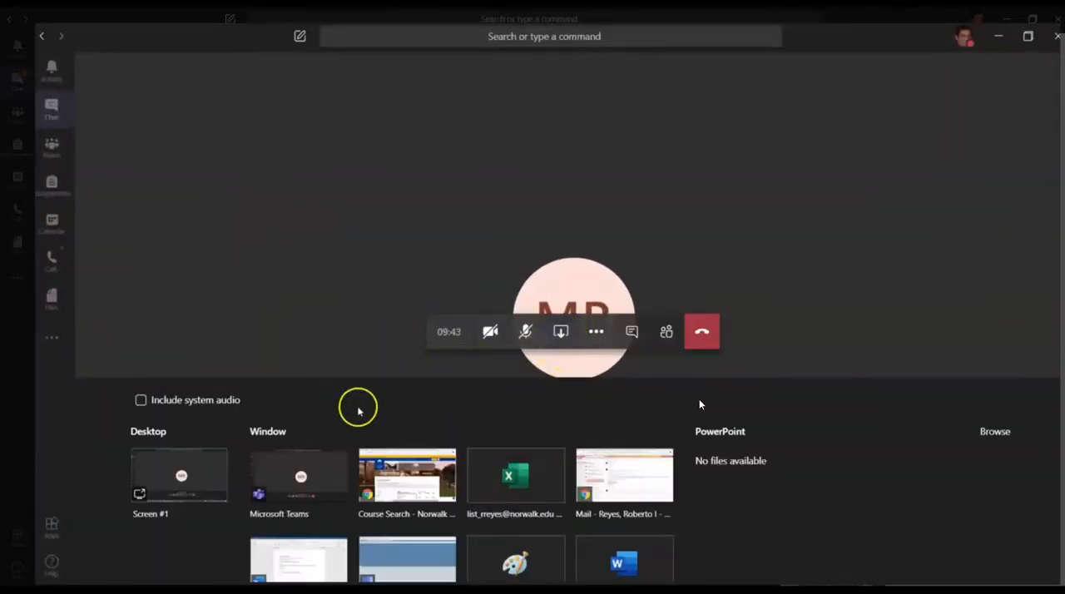
click(407, 476)
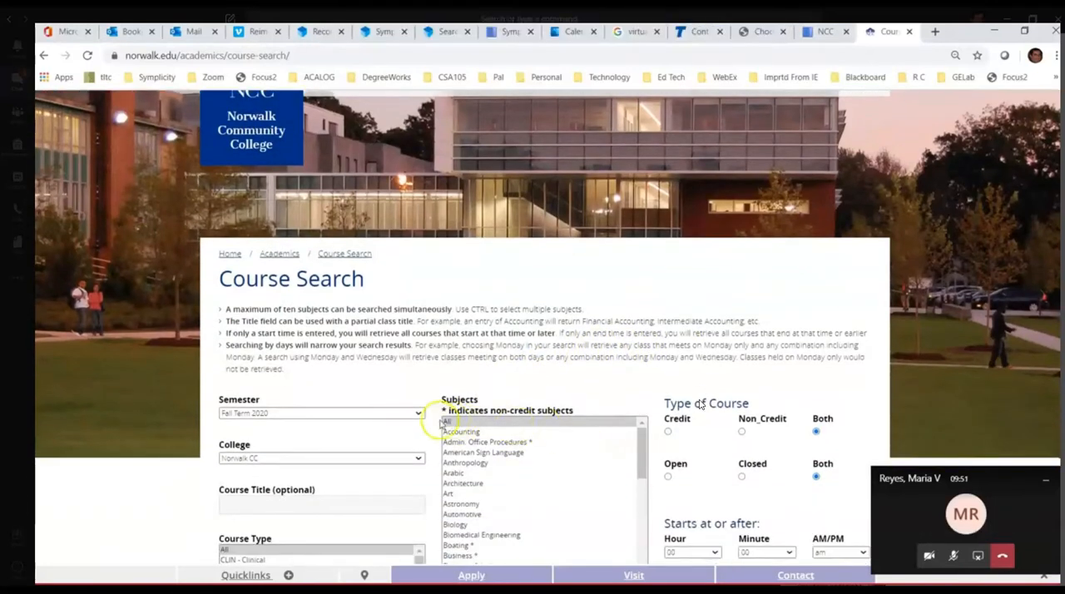
scroll(down, 3)
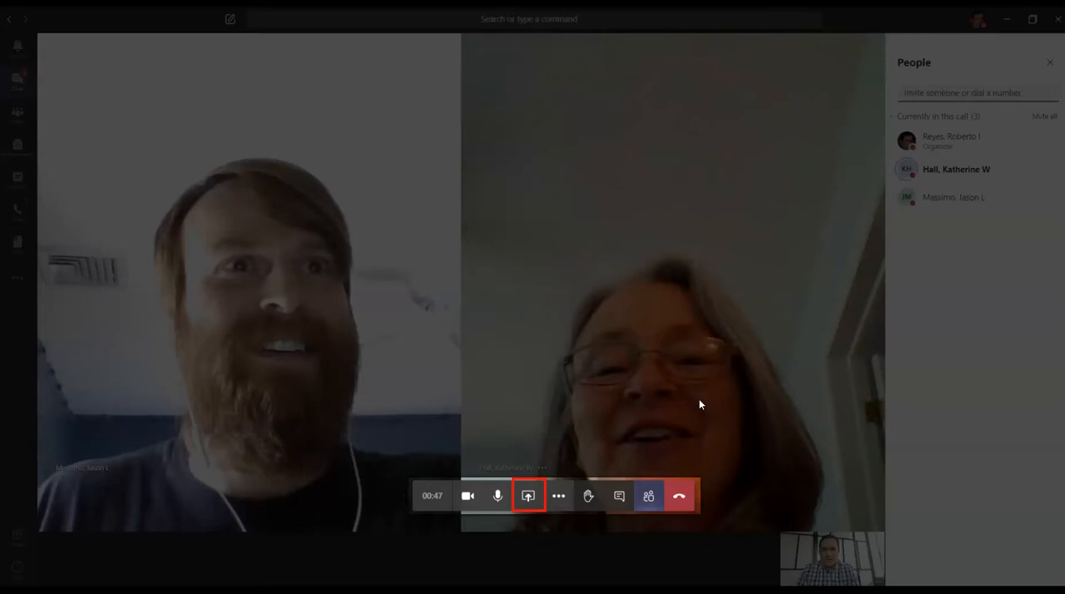
Step: Hang up to end the video call and return to the group chat
click(527, 496)
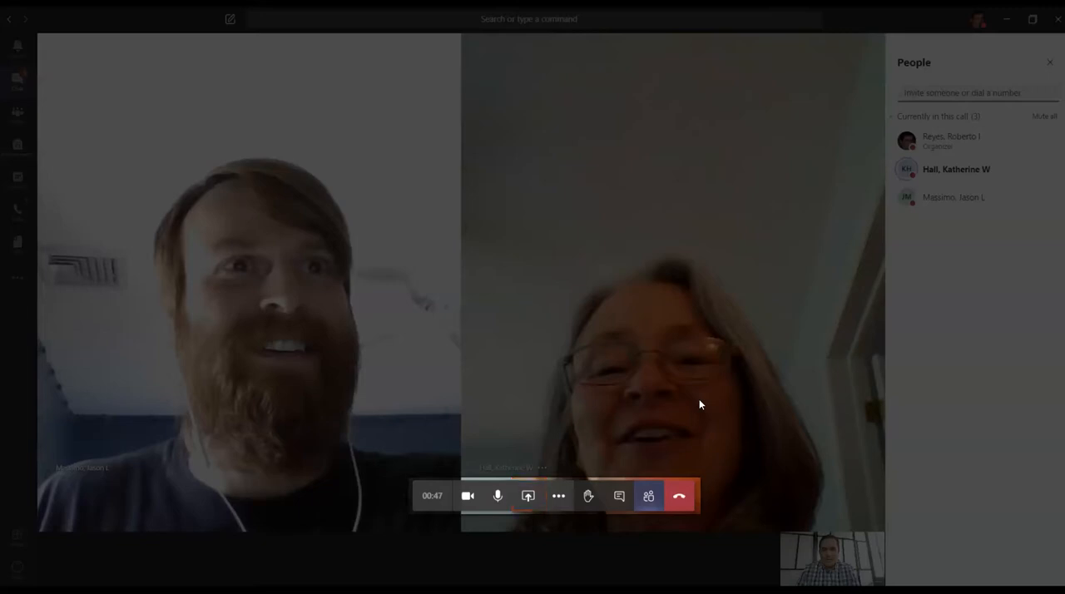
click(679, 496)
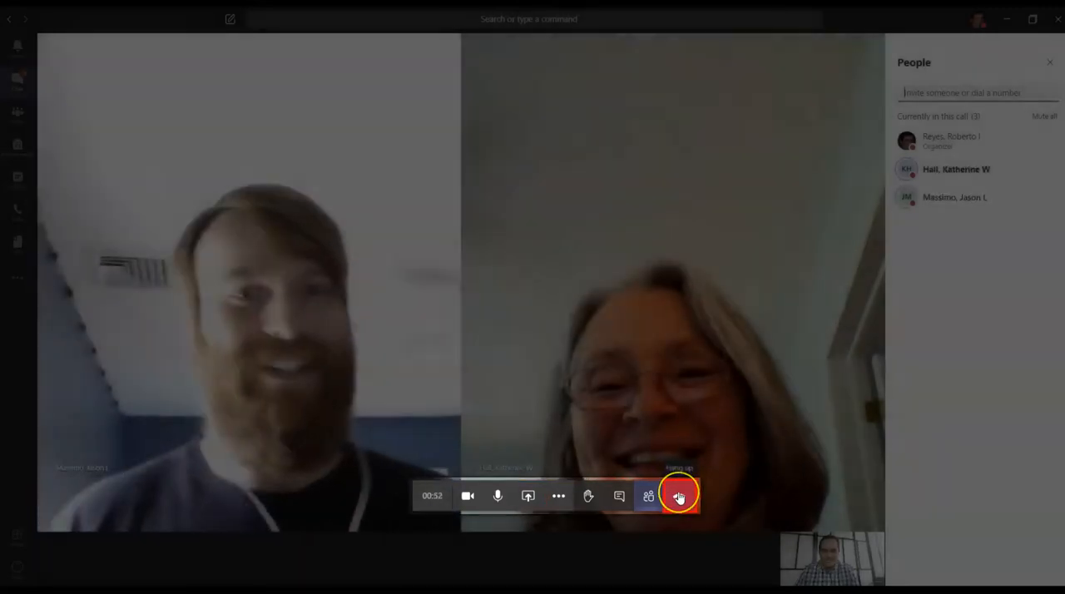
click(679, 497)
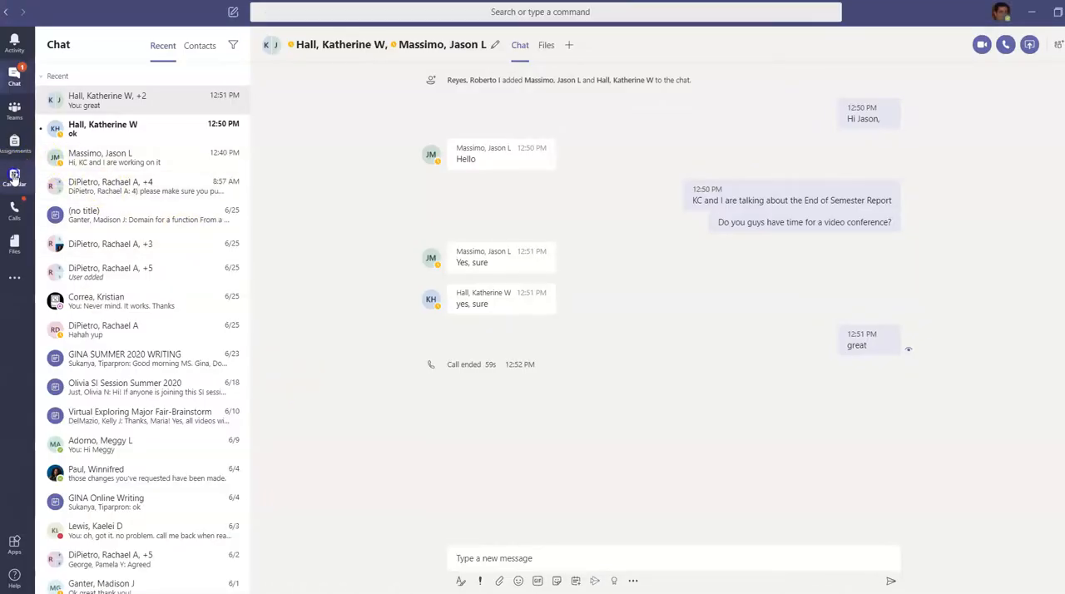
Step: In Calendar, jump to the week of July 13, 2020 and start a meeting at 10 AM on the 14th
click(14, 178)
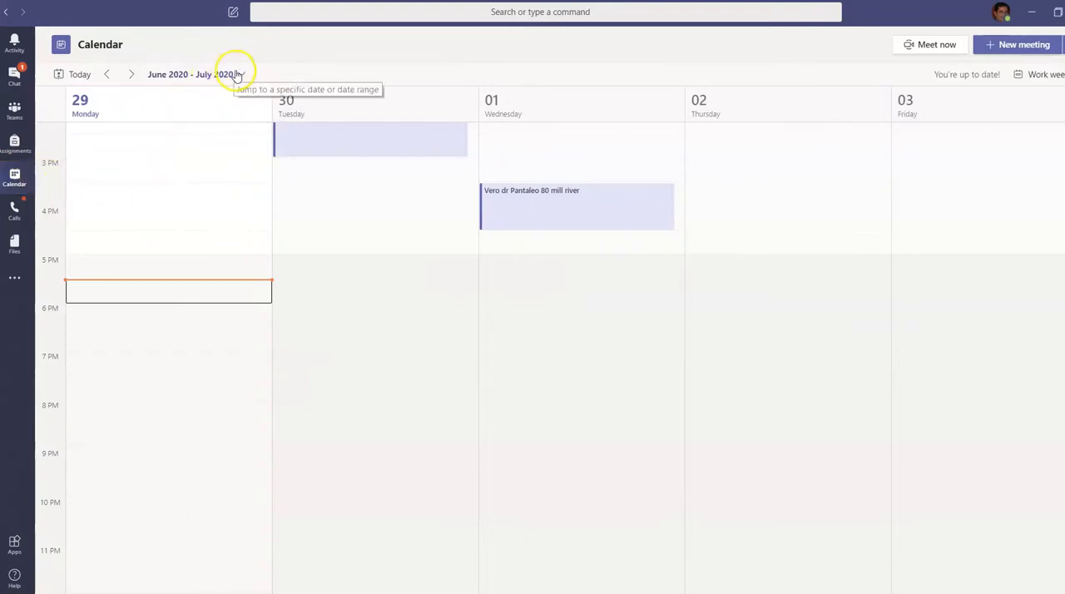
click(190, 73)
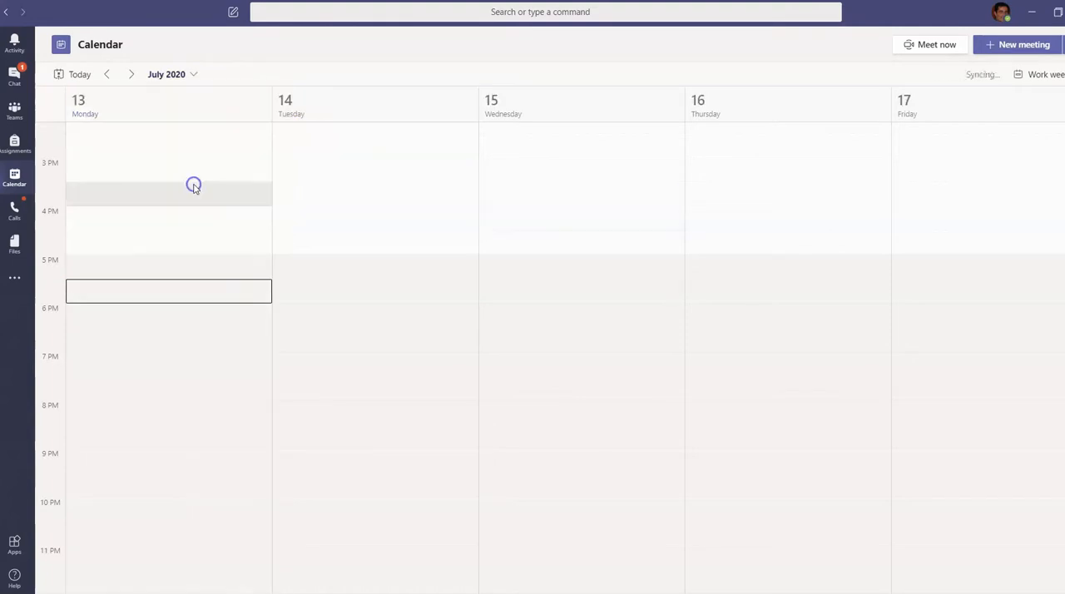
mouse_move(370, 225)
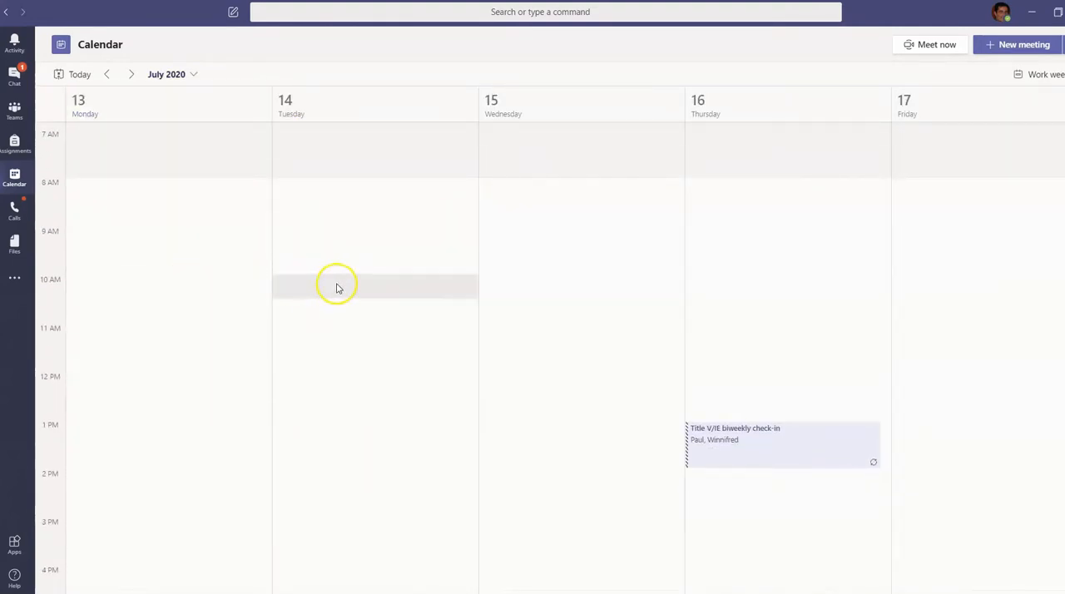
click(337, 287)
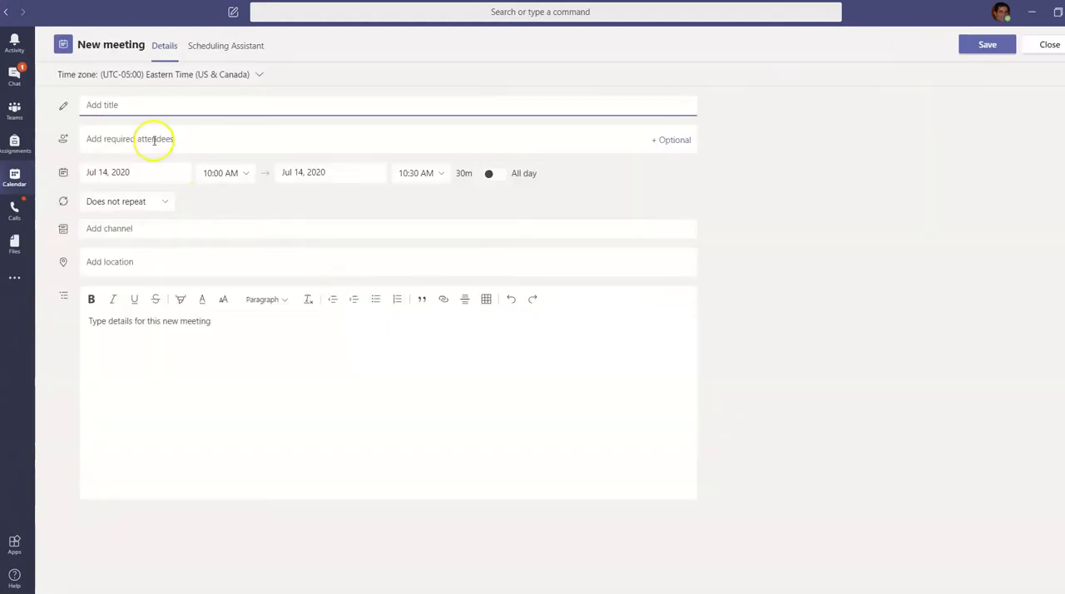
Step: Title the meeting 'Department Meeting' and add the colleague matching 'JA' as attendee
text(Department)
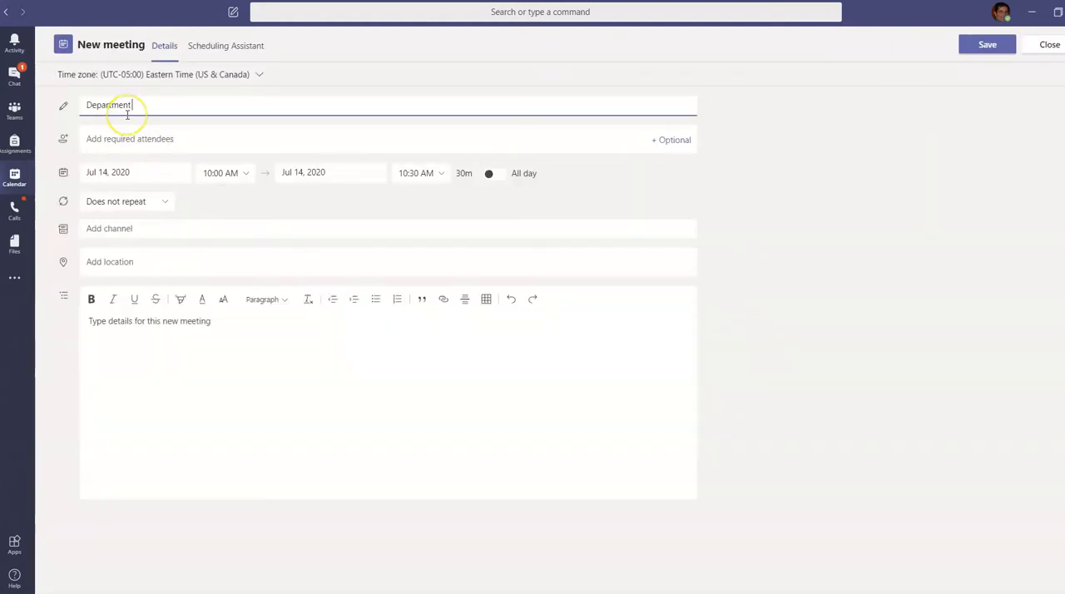
text(Meeting)
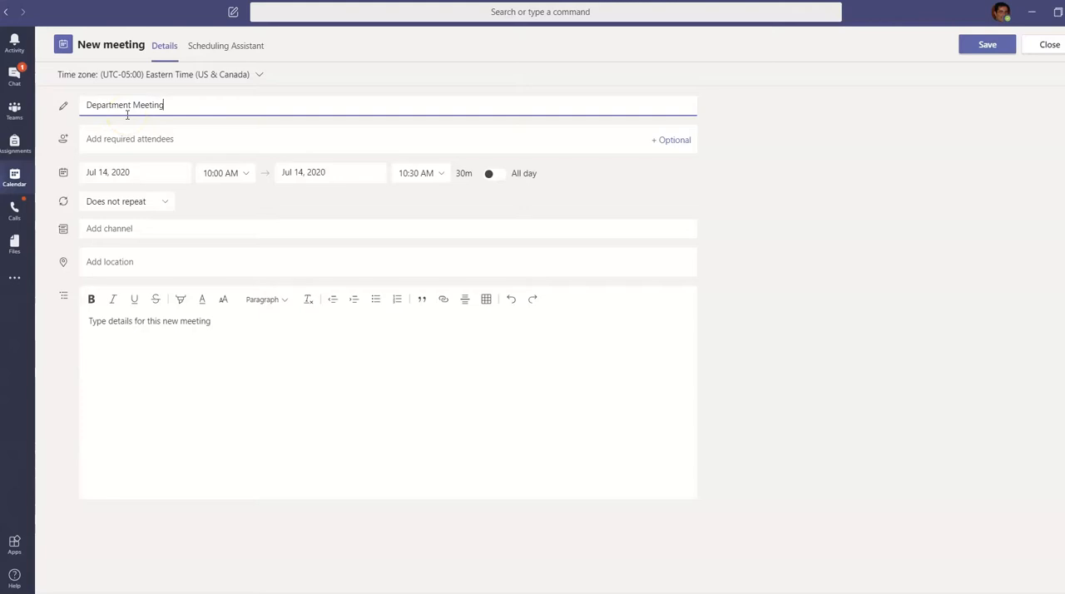
click(130, 140)
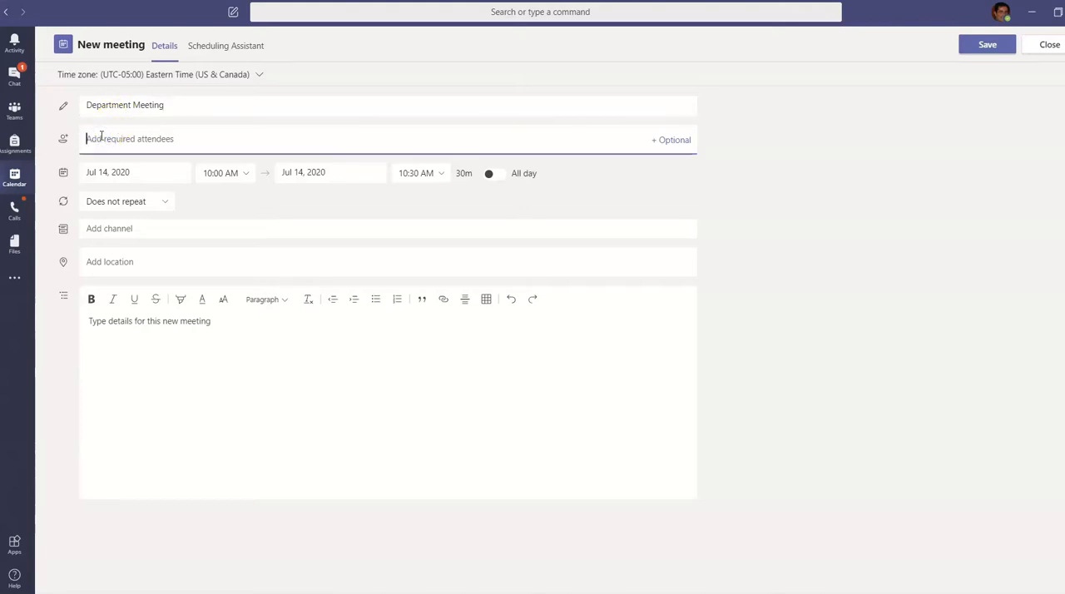
text(JA)
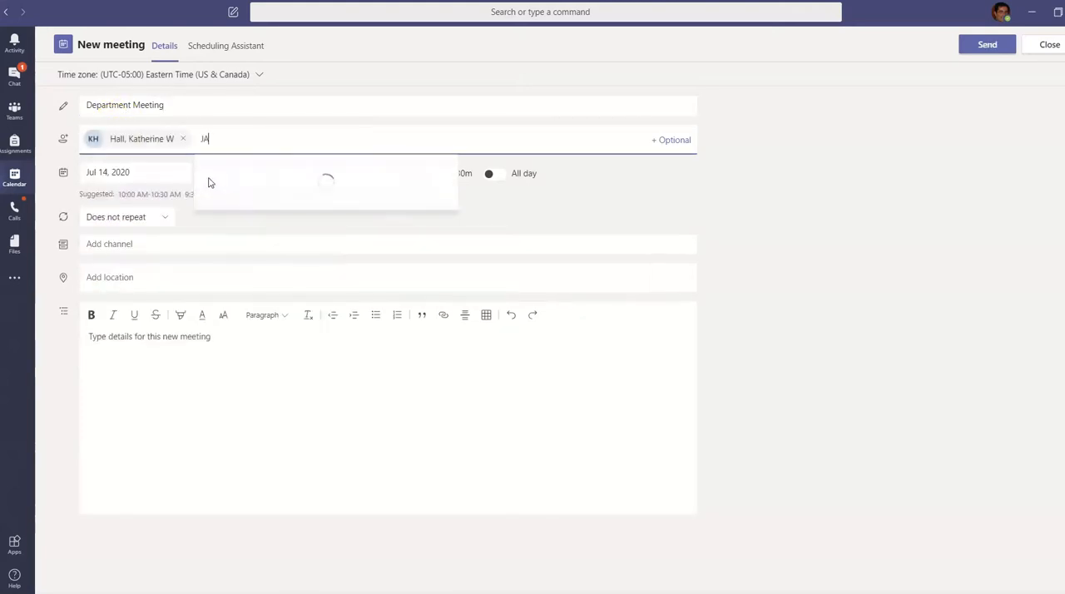
click(326, 180)
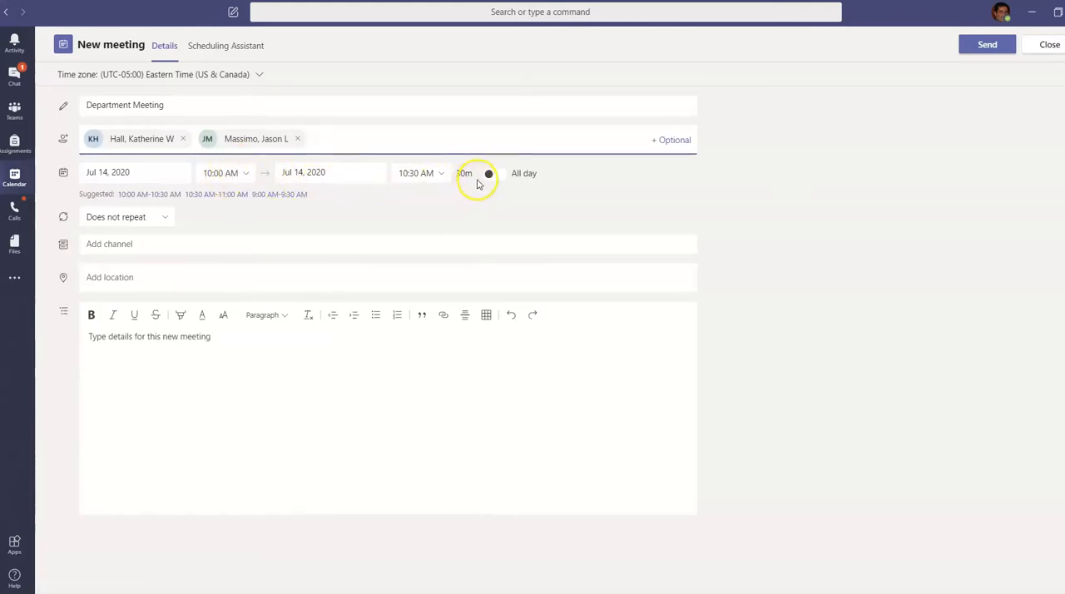
Step: Set the end time to 11:00 AM and send the invitation
click(420, 174)
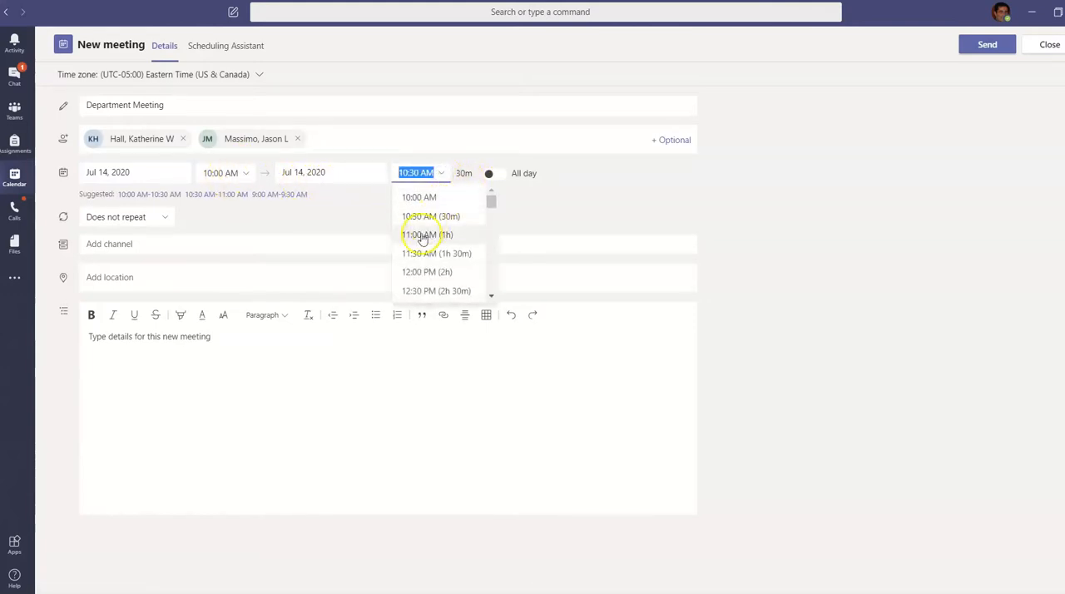
click(420, 233)
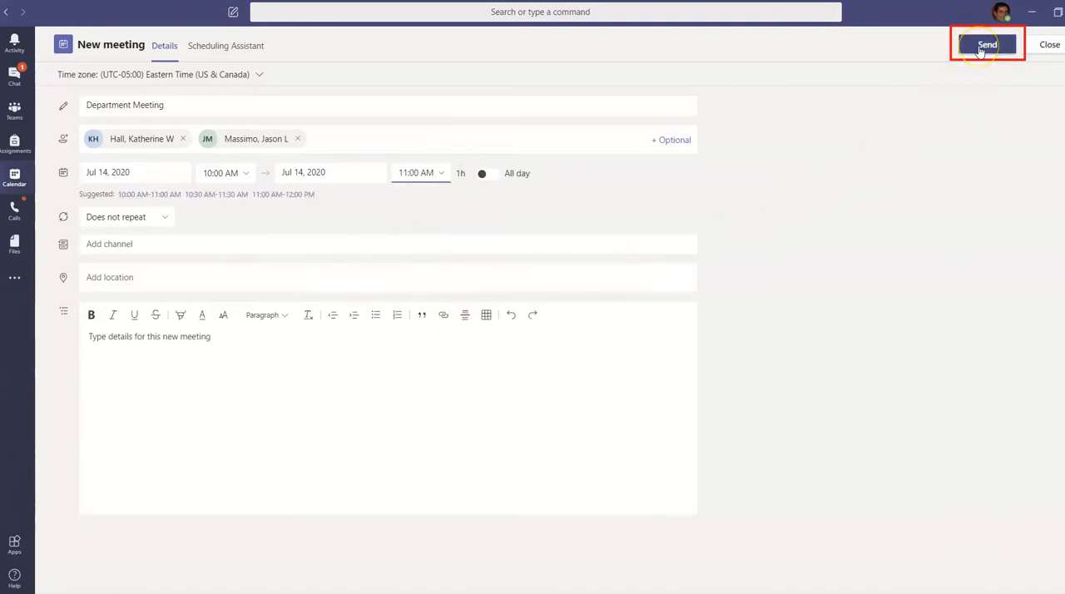
click(987, 43)
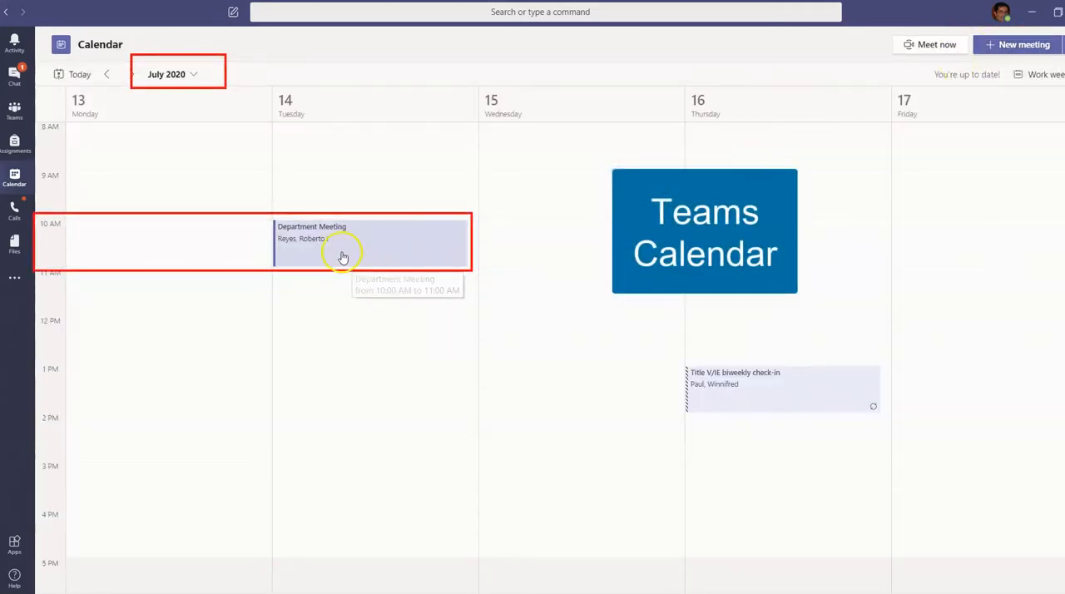
mouse_move(323, 248)
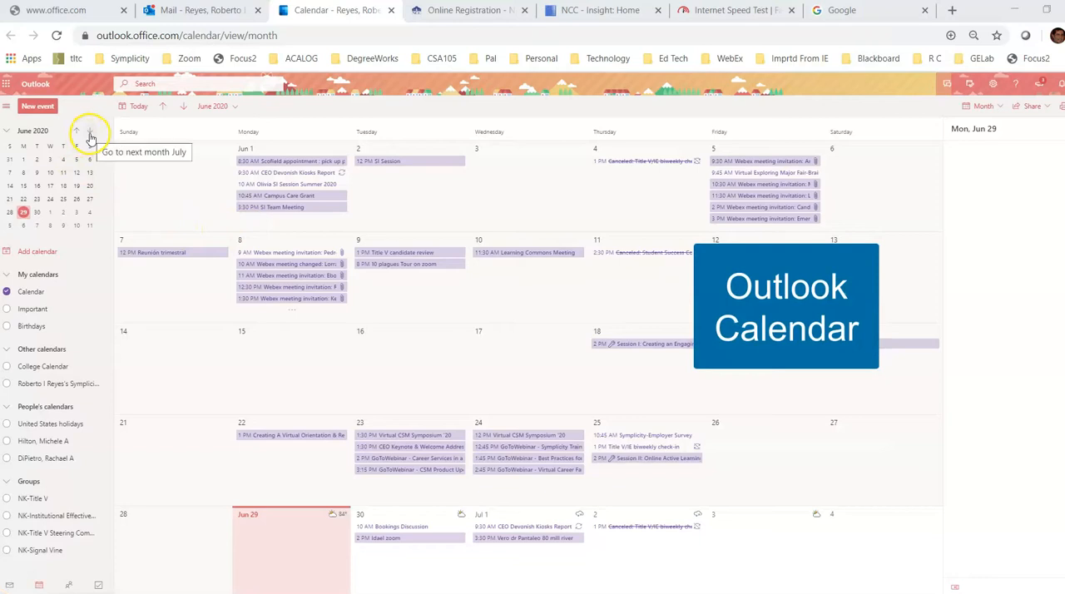
Step: Advance the Outlook mini calendar to July 2020 and select the Department Meeting on July 14
click(90, 130)
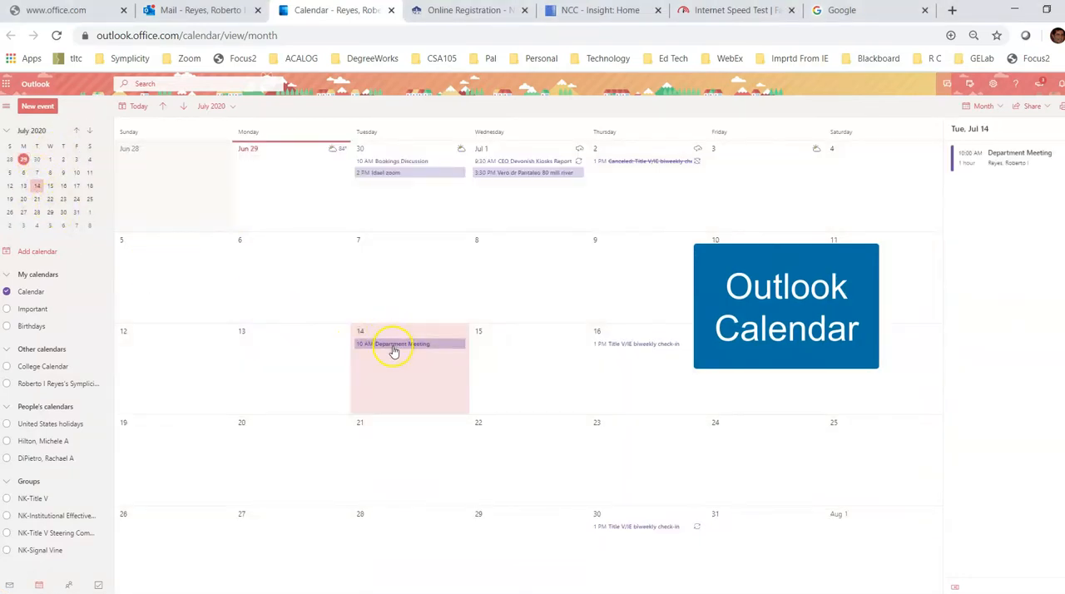
mouse_move(393, 344)
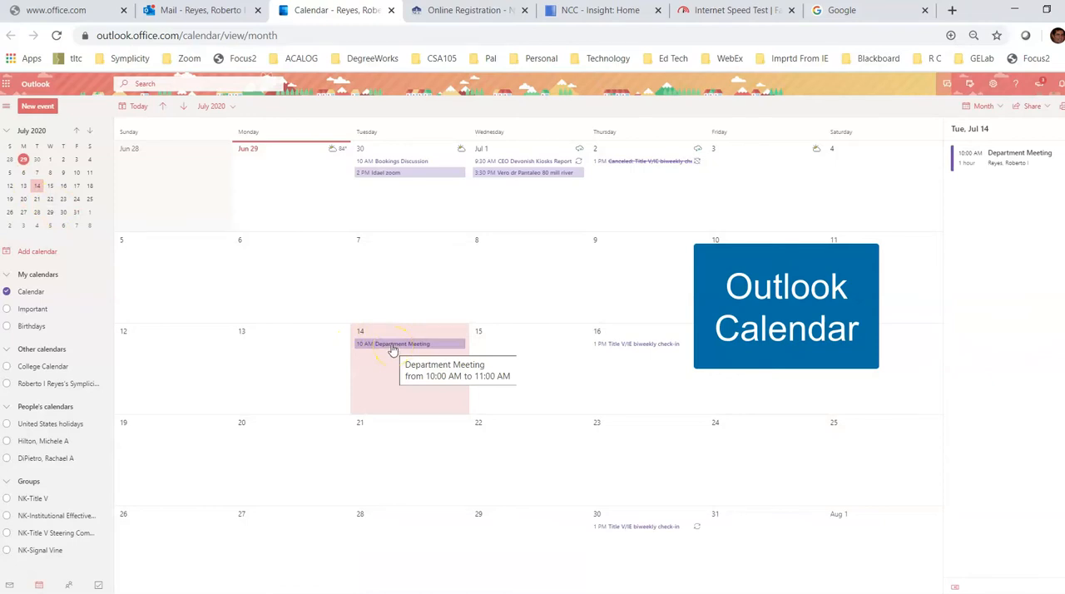
click(408, 345)
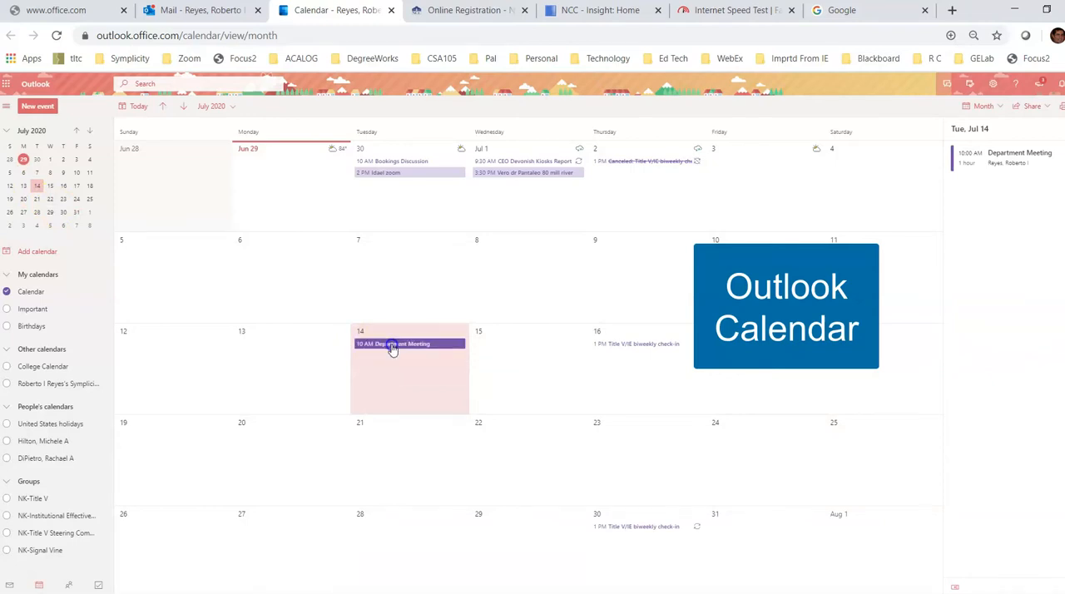
click(393, 345)
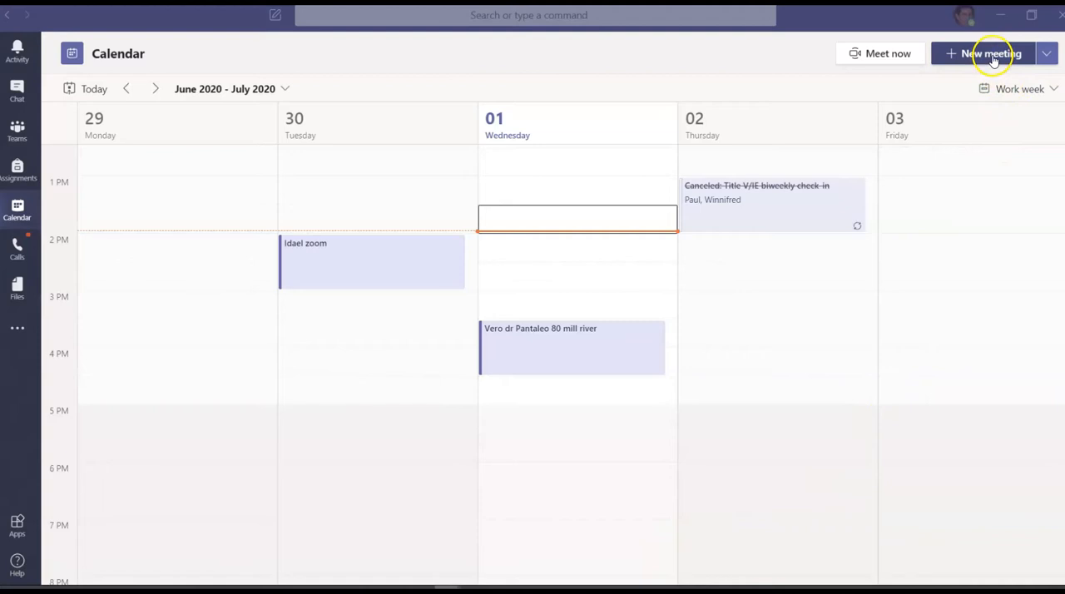
Step: Start a blank new meeting from the Teams calendar's + New meeting control
click(990, 53)
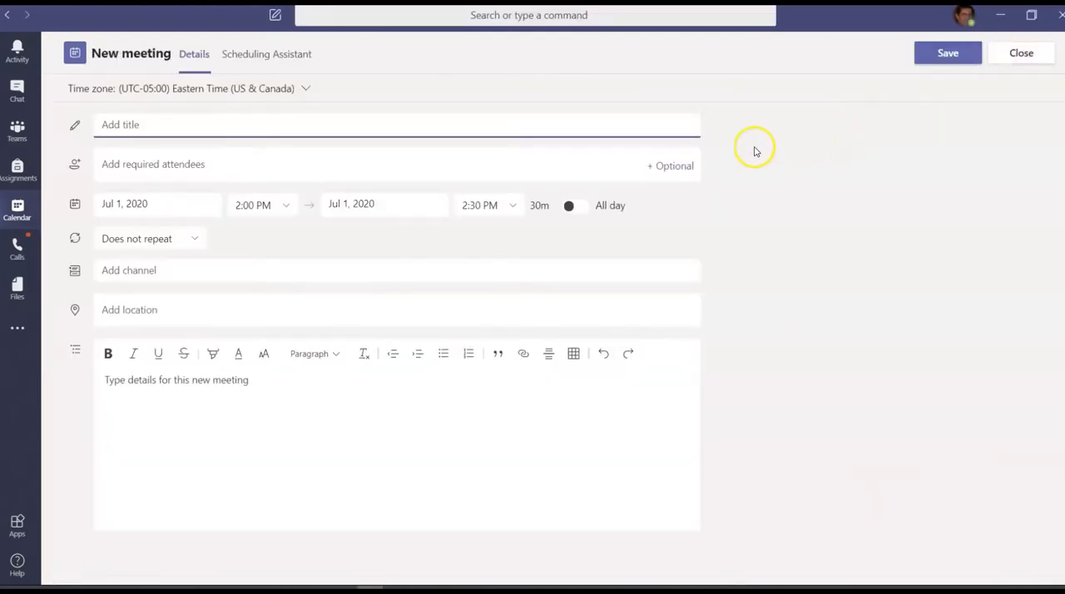
click(125, 125)
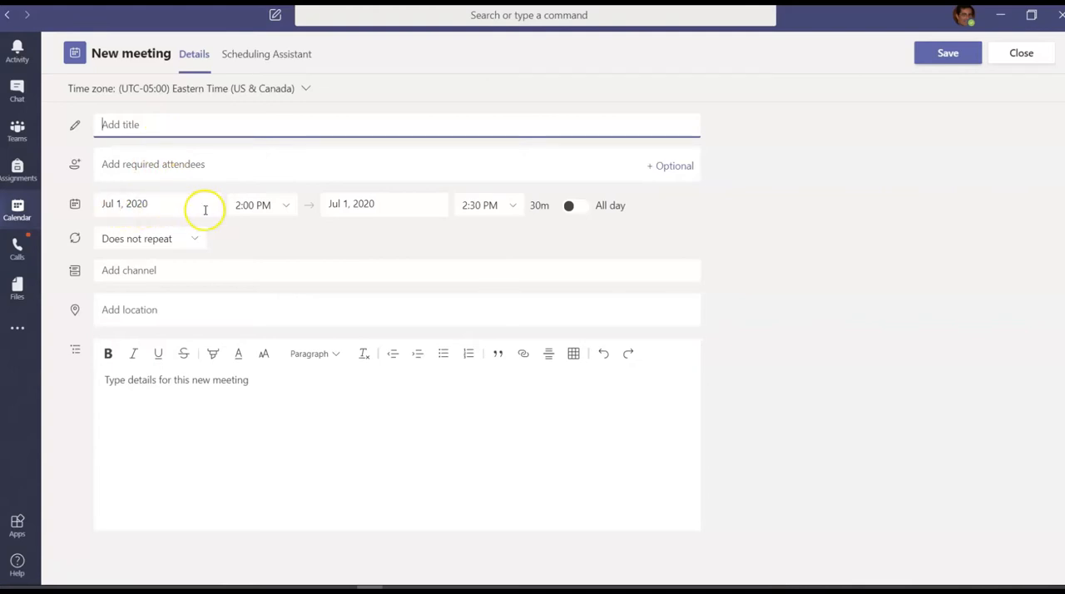
click(125, 203)
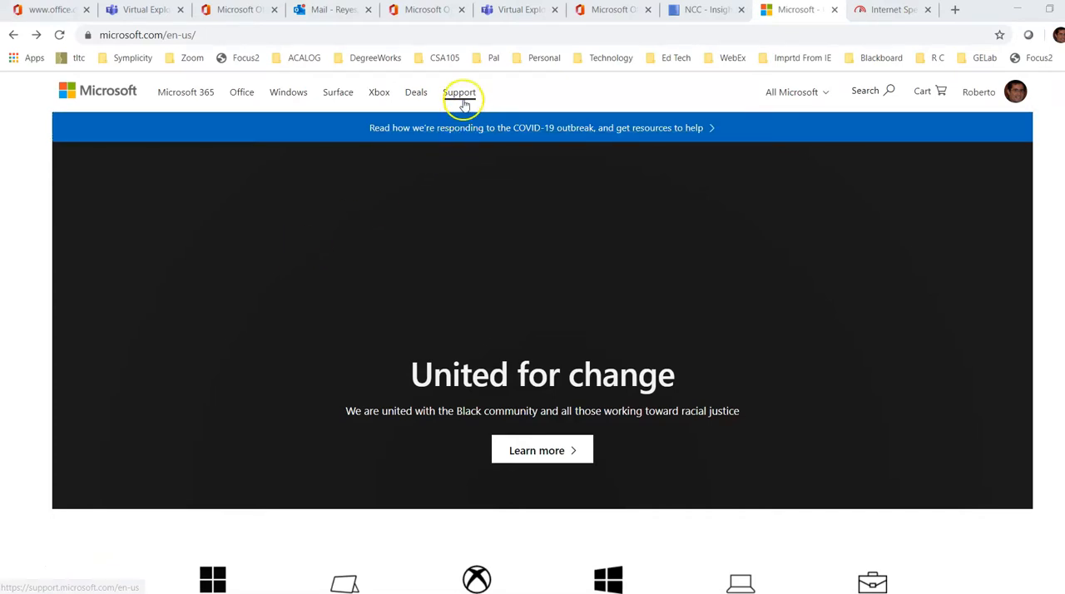
Step: Go to Microsoft Support and choose the Microsoft Teams help & learning tile
click(459, 91)
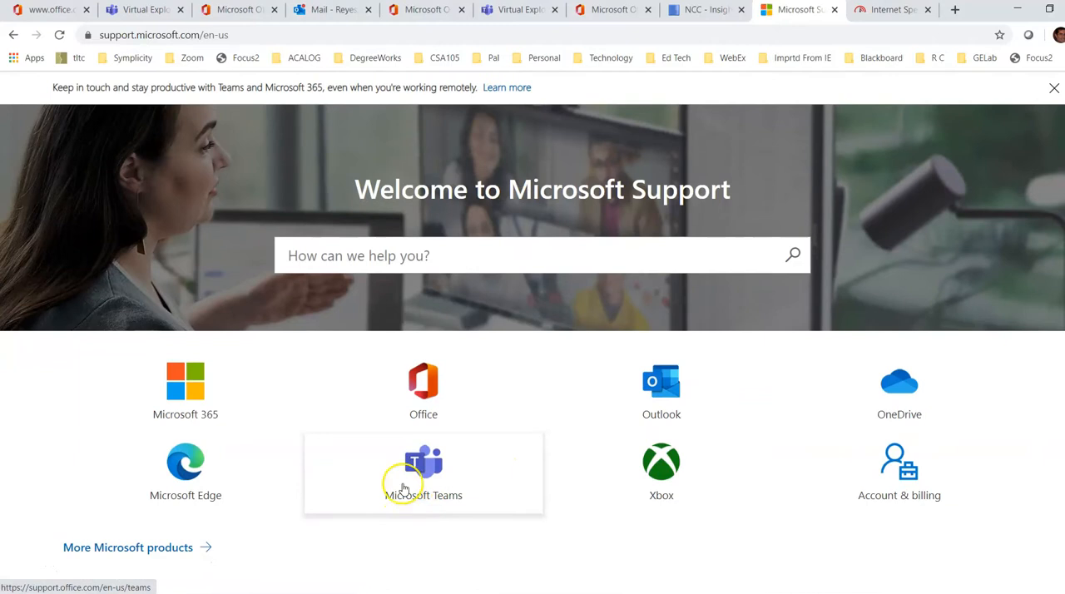
click(423, 470)
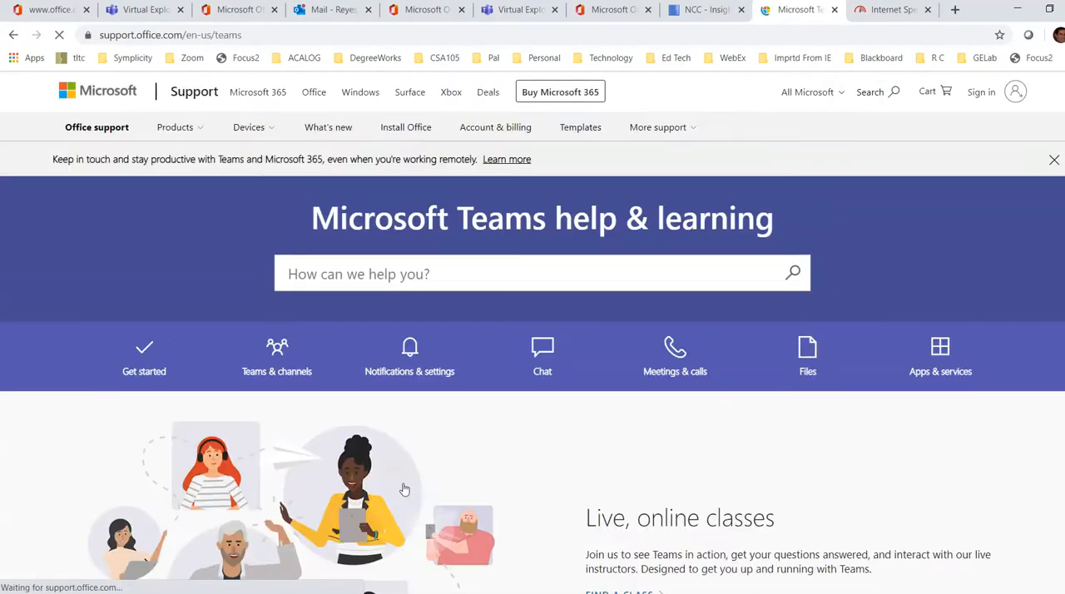
scroll(down, 3)
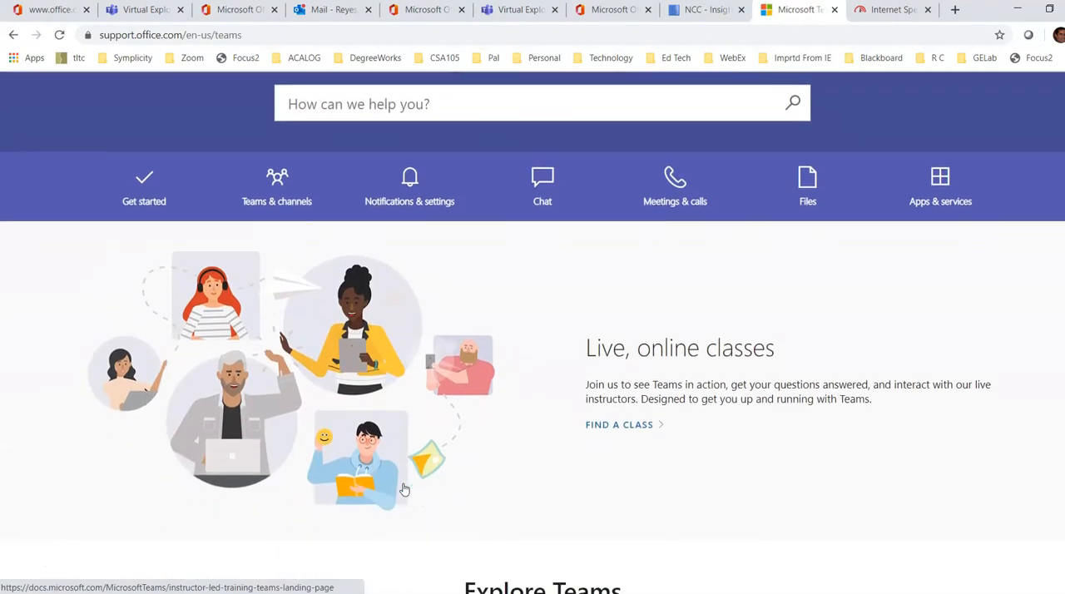